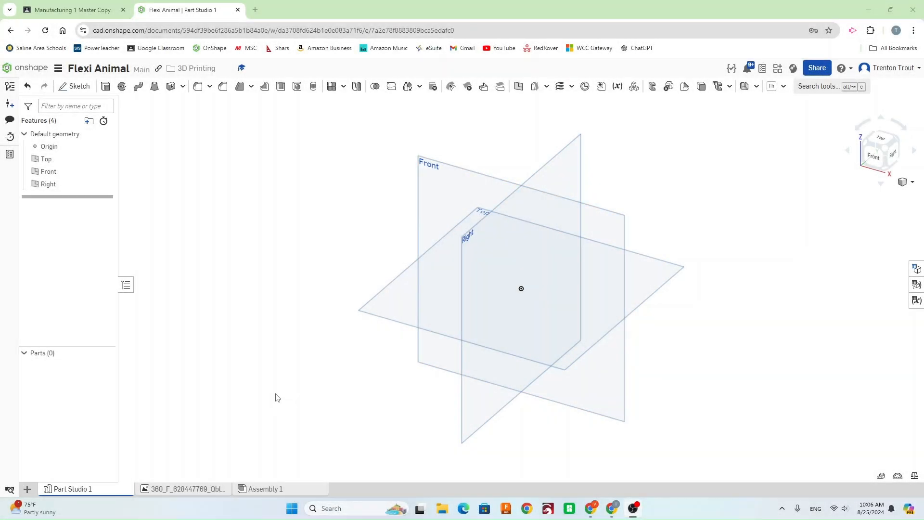
mouse_move(136, 70)
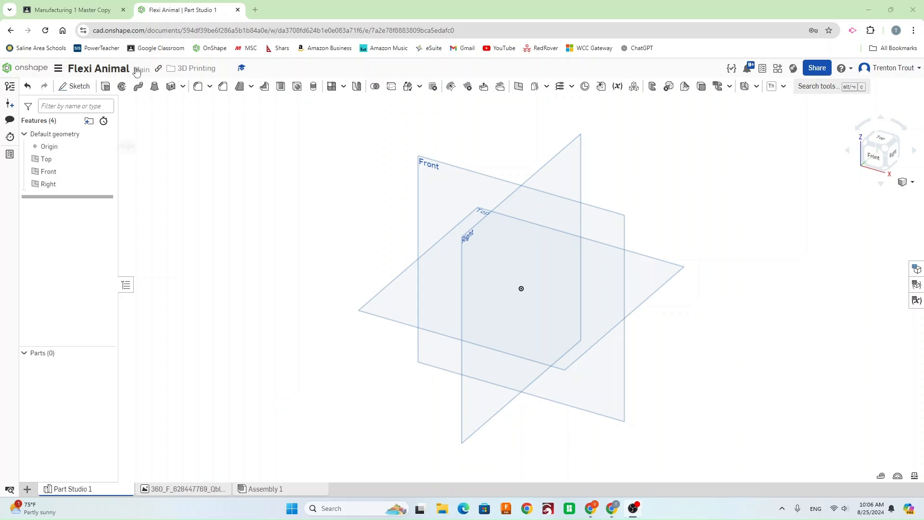
mouse_move(196, 68)
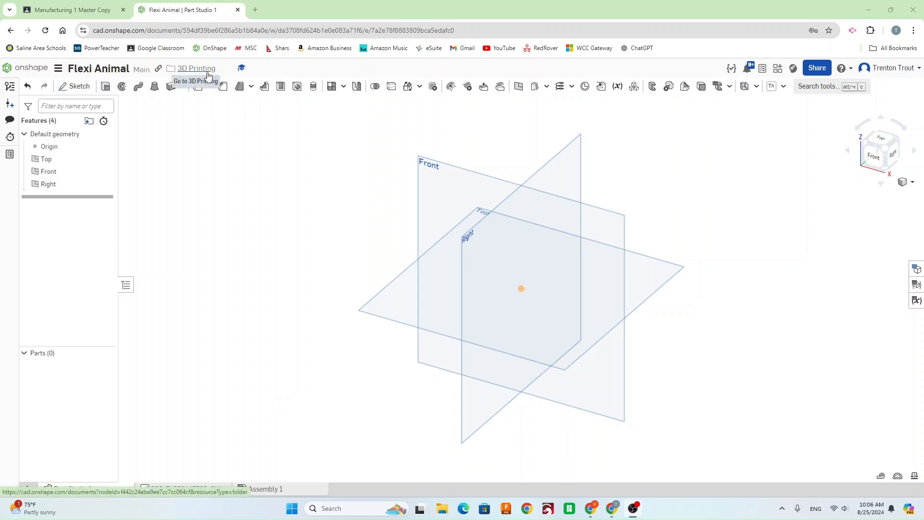
mouse_move(192, 179)
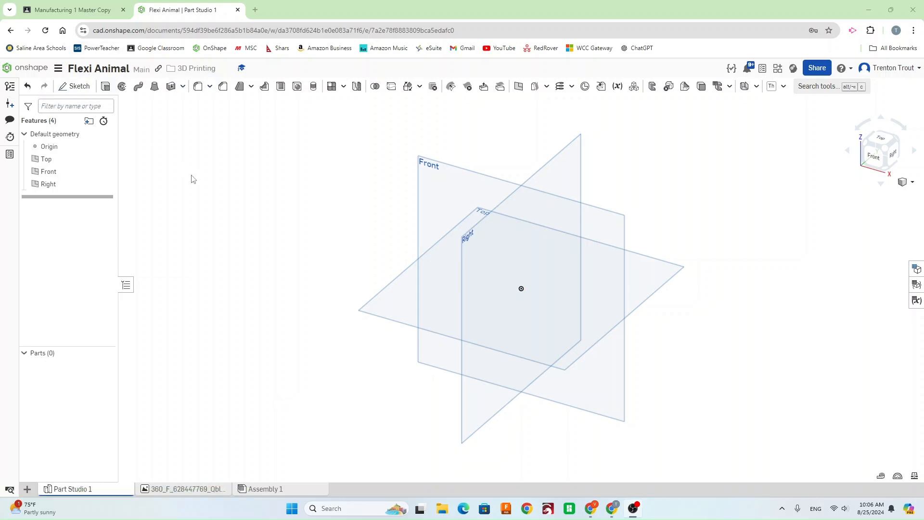
- Begin Sketch 1 on the Top plane and reach the Insert DXF/image choices
left_click(78, 85)
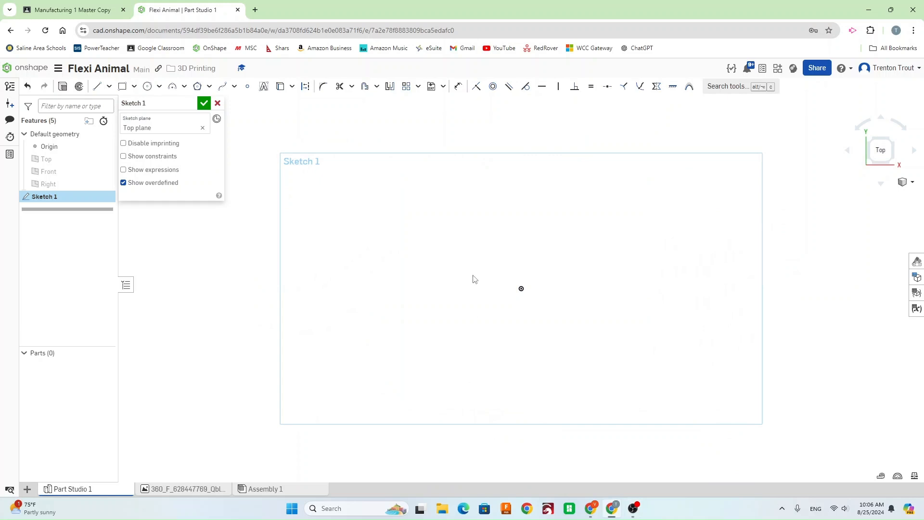
mouse_move(340, 108)
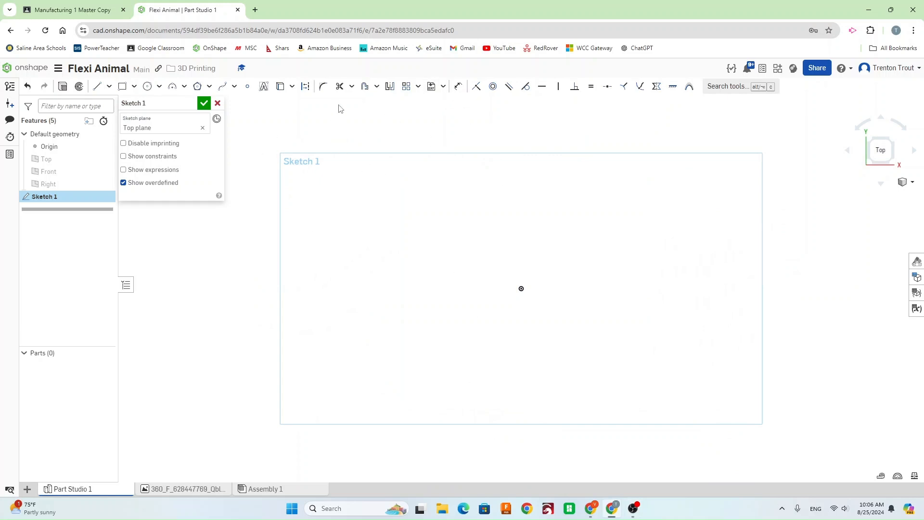
left_click(443, 85)
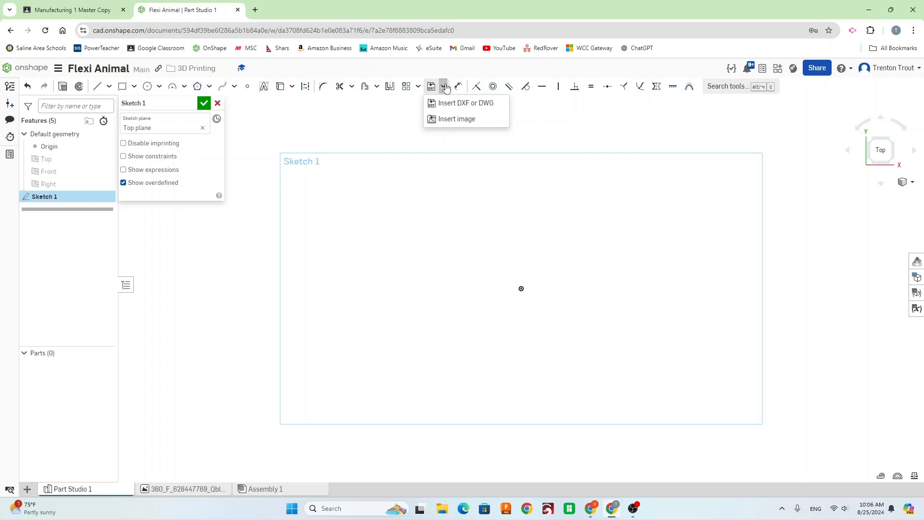
mouse_move(457, 119)
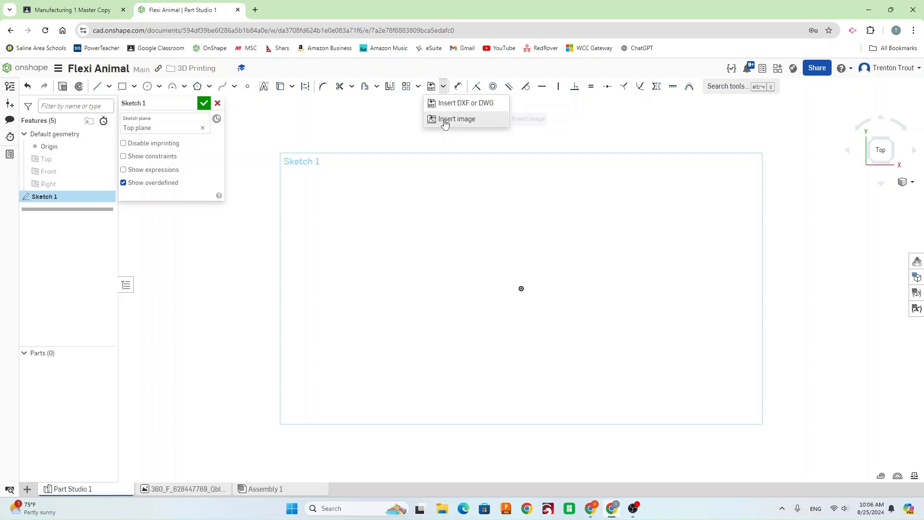
- Insert the fish outline image from the document onto the Top plane sketch
left_click(457, 119)
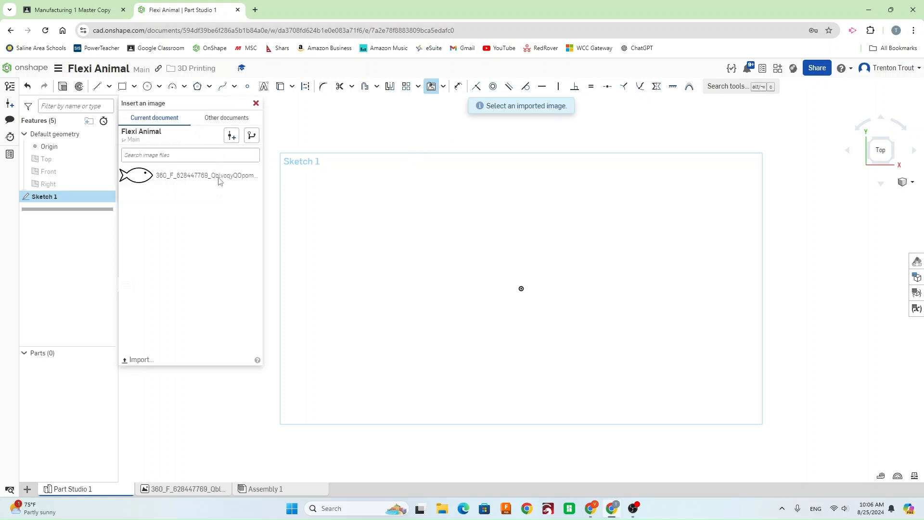
mouse_move(202, 177)
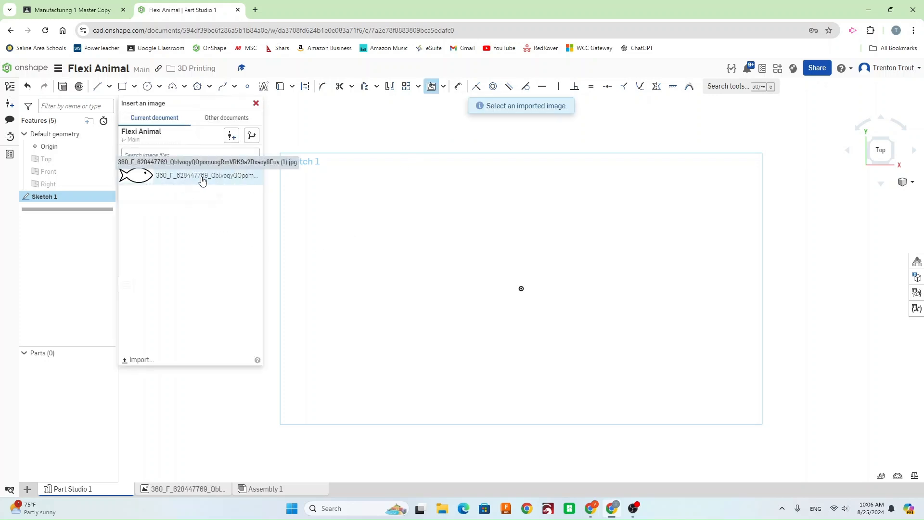
mouse_move(215, 209)
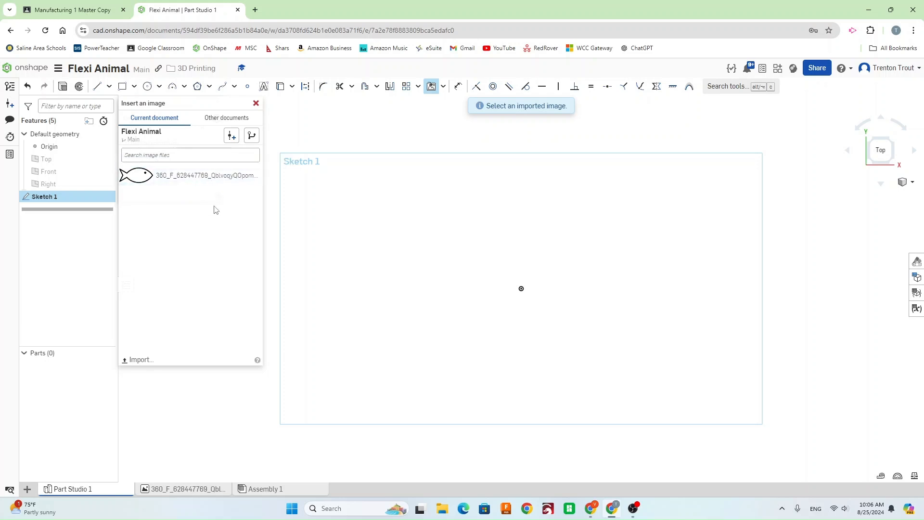
left_click(206, 175)
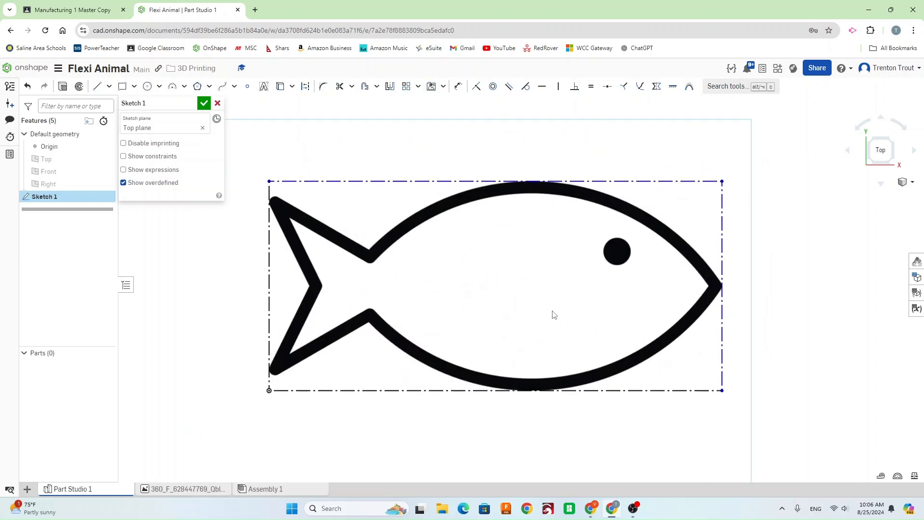
mouse_move(98, 86)
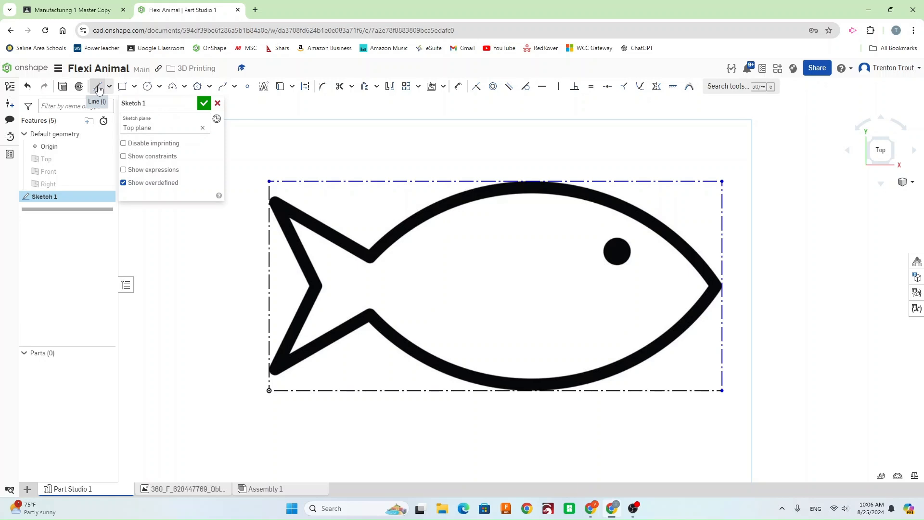
- Trace the fish body, tail and circular eye over the reference image
left_click(97, 86)
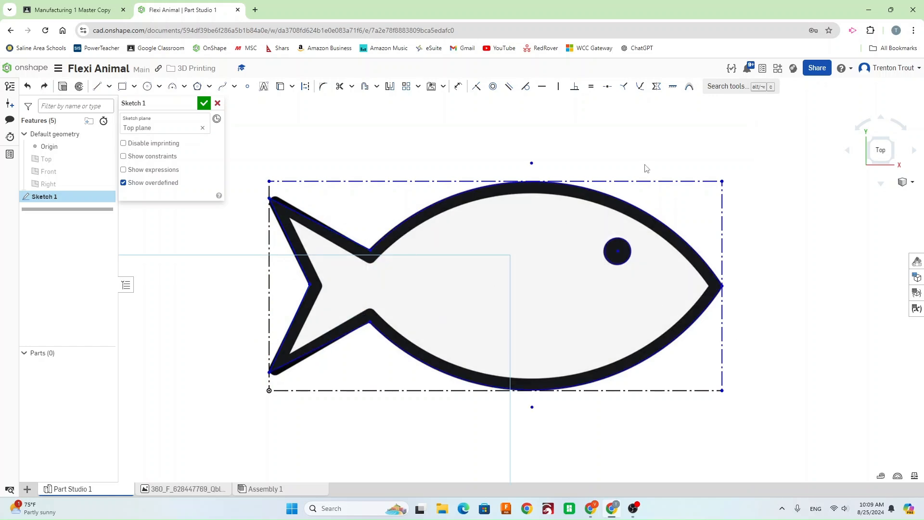
mouse_move(673, 85)
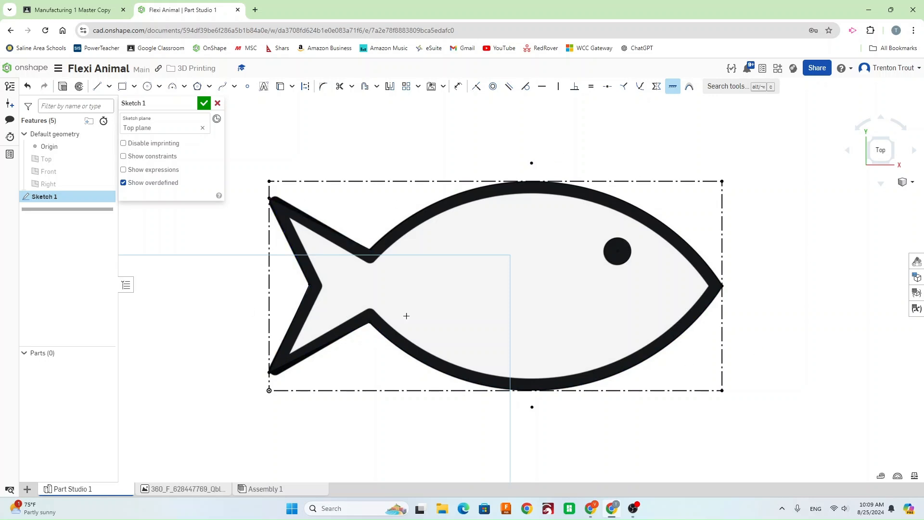
mouse_move(405, 201)
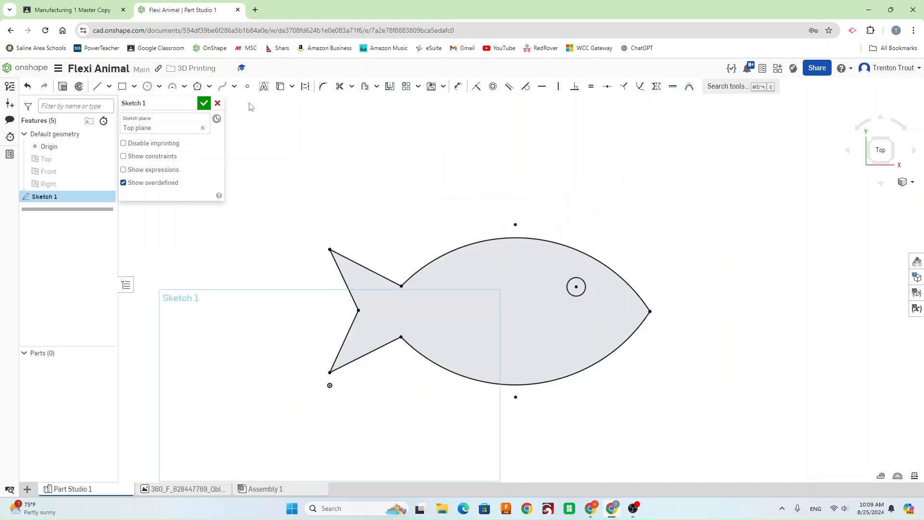
- Add a 5 in reference line above the fish and scale the outline to match it
left_click(97, 85)
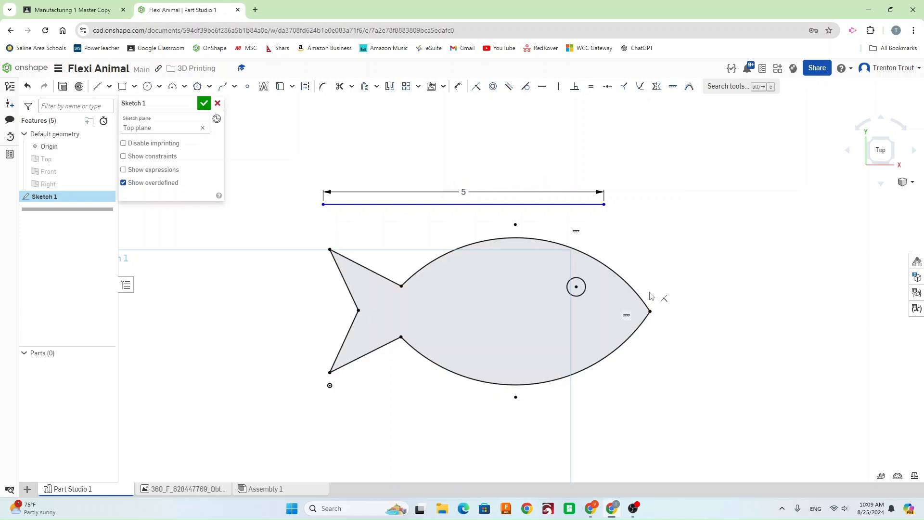
mouse_move(502, 104)
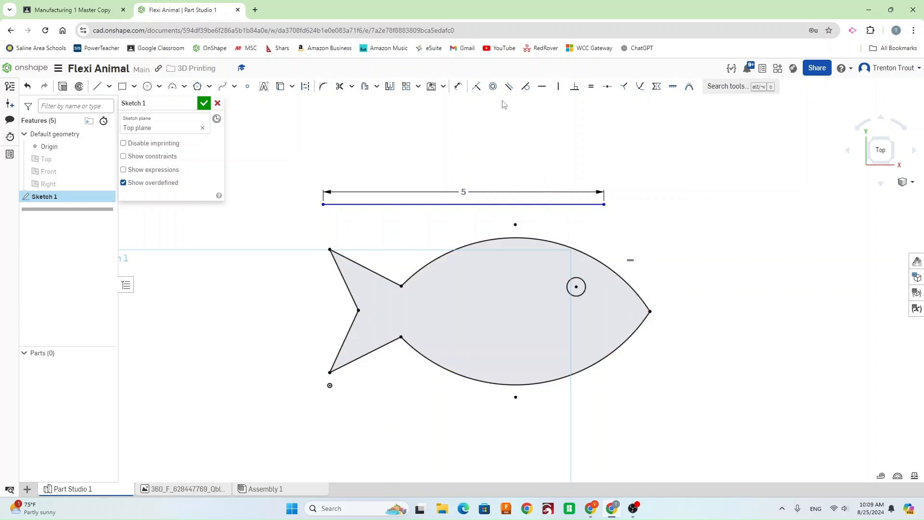
left_click(417, 86)
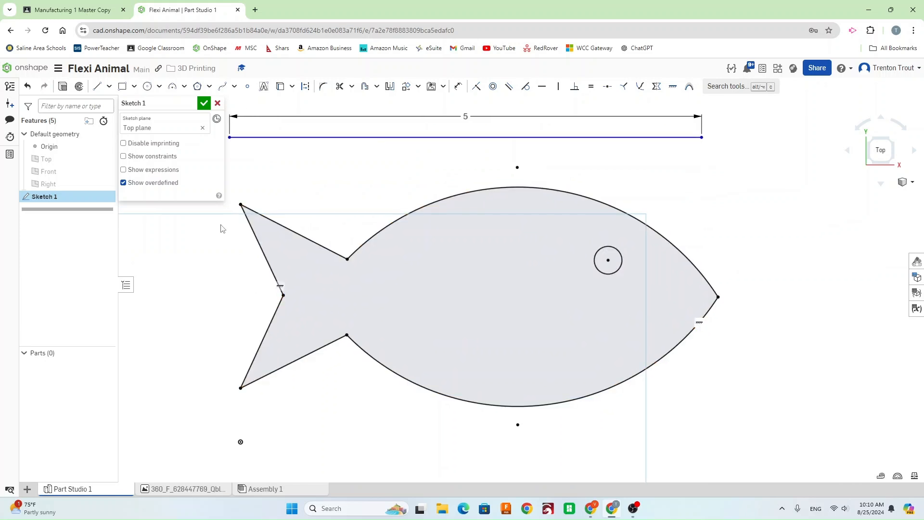
- Select the whole traced fish outline, then clear the selection
left_click(453, 253)
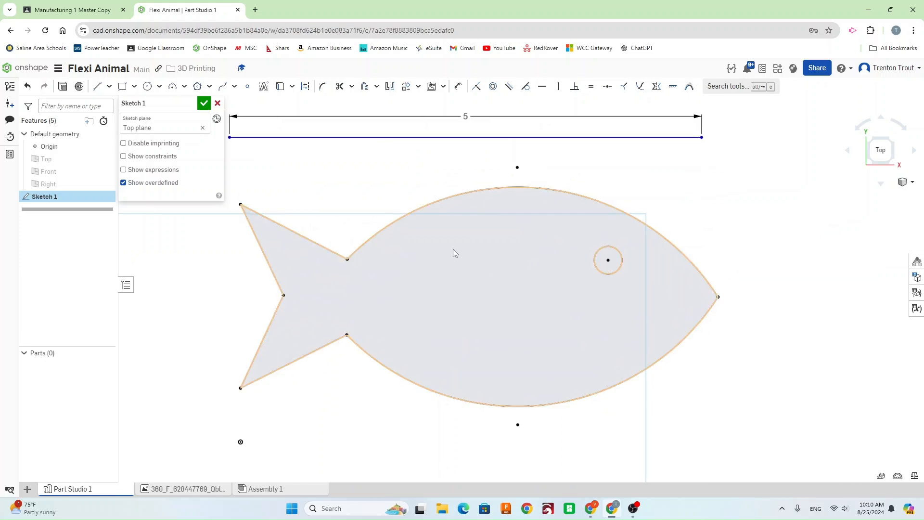
left_click(829, 266)
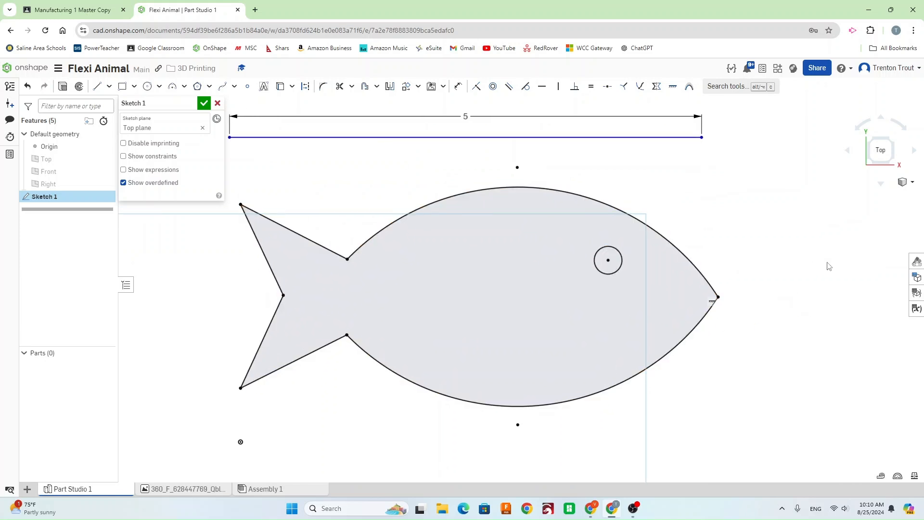
mouse_move(812, 254)
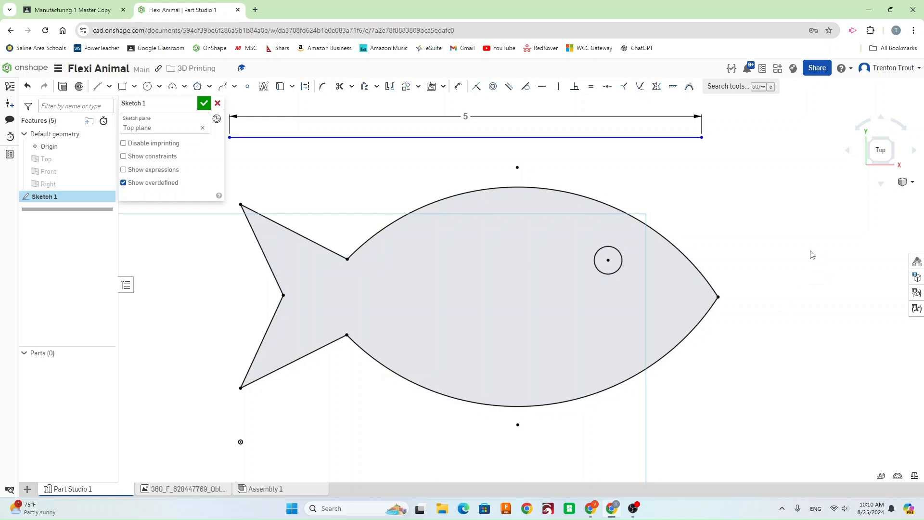
mouse_move(819, 252)
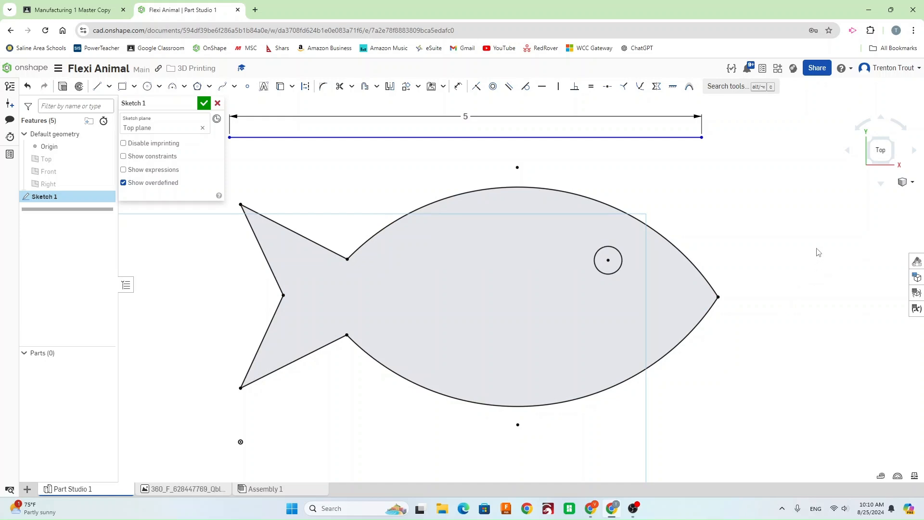
mouse_move(803, 252)
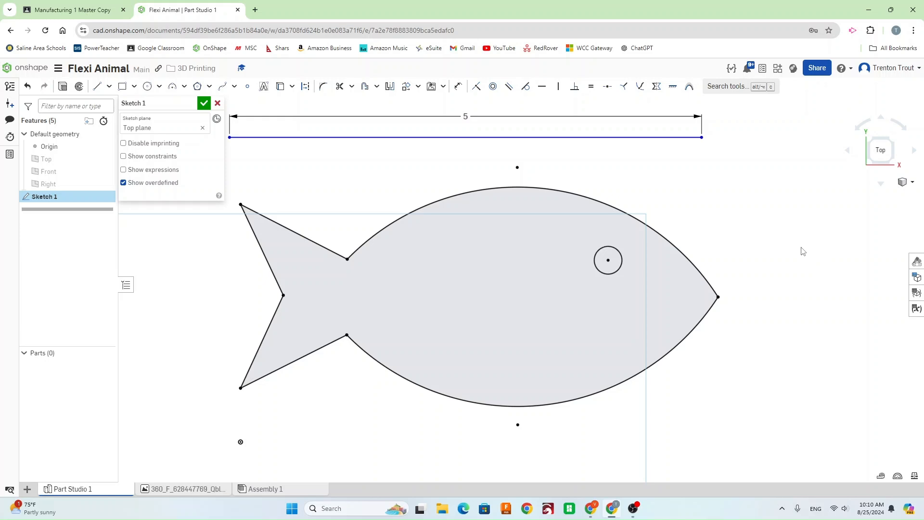
mouse_move(99, 87)
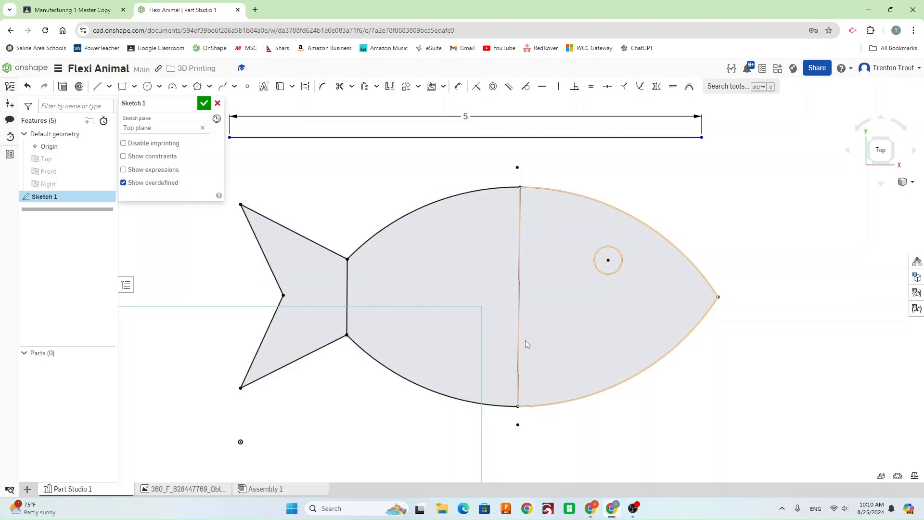
mouse_move(382, 261)
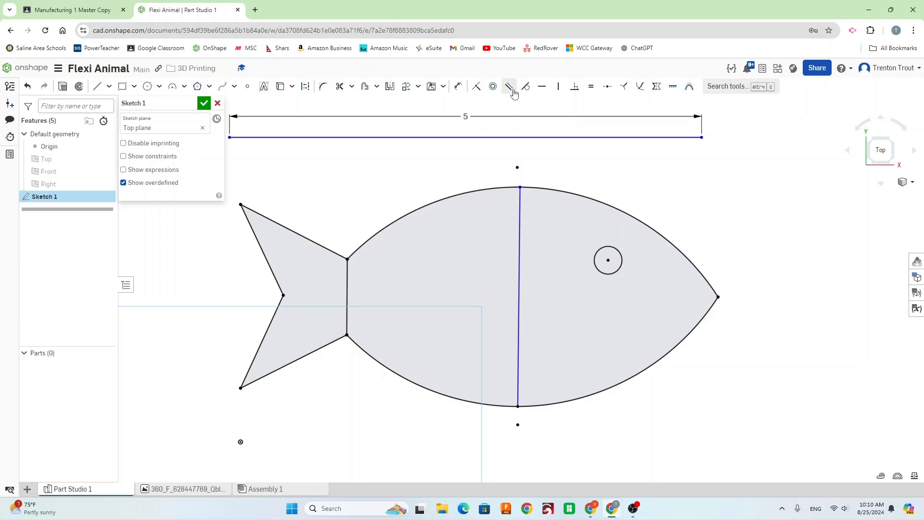
- Offset the tail-joint and mid-body cut lines into narrow paired gaps
left_click(364, 86)
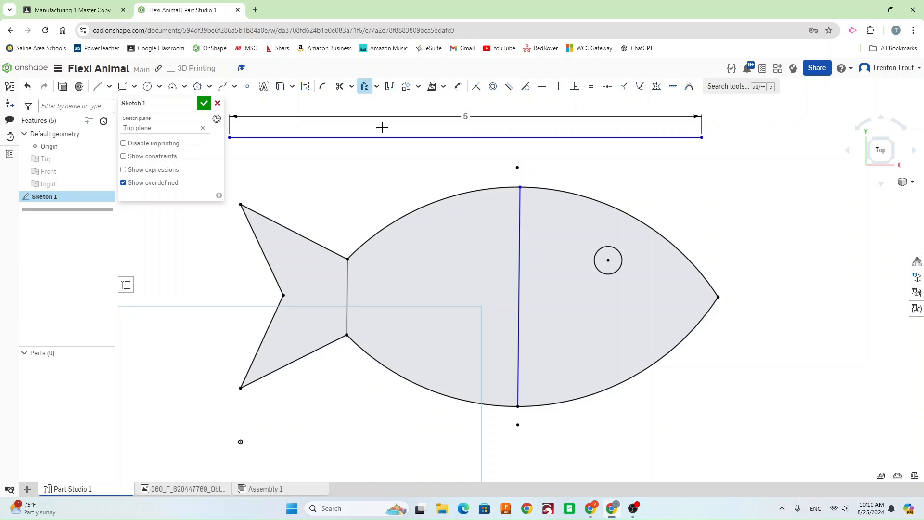
left_click(346, 297)
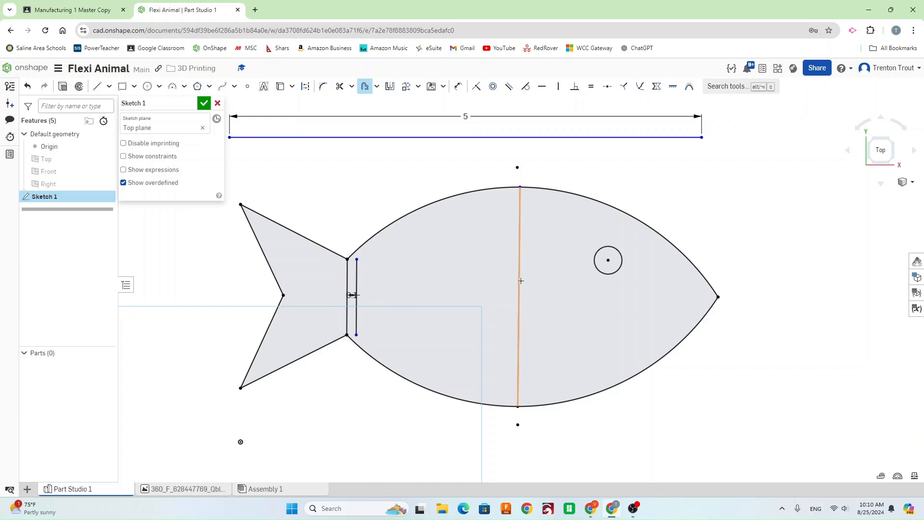
left_click(518, 296)
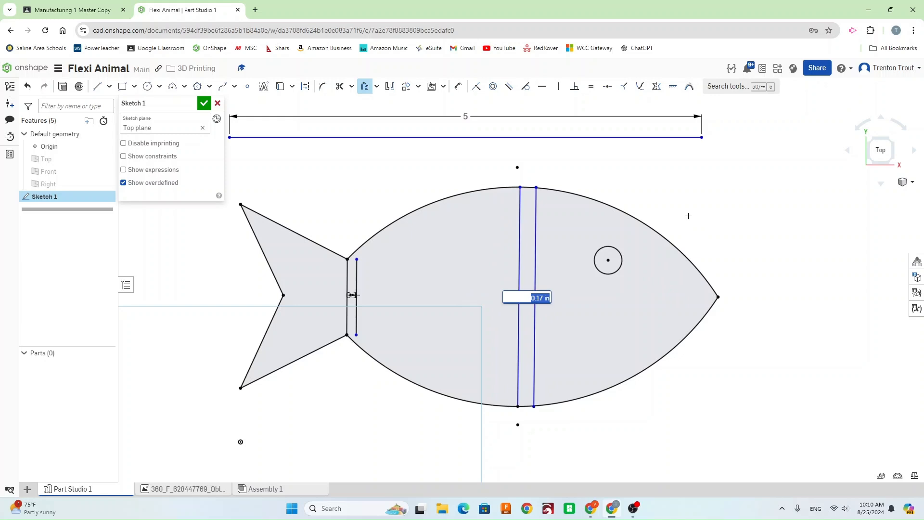
key("Return")
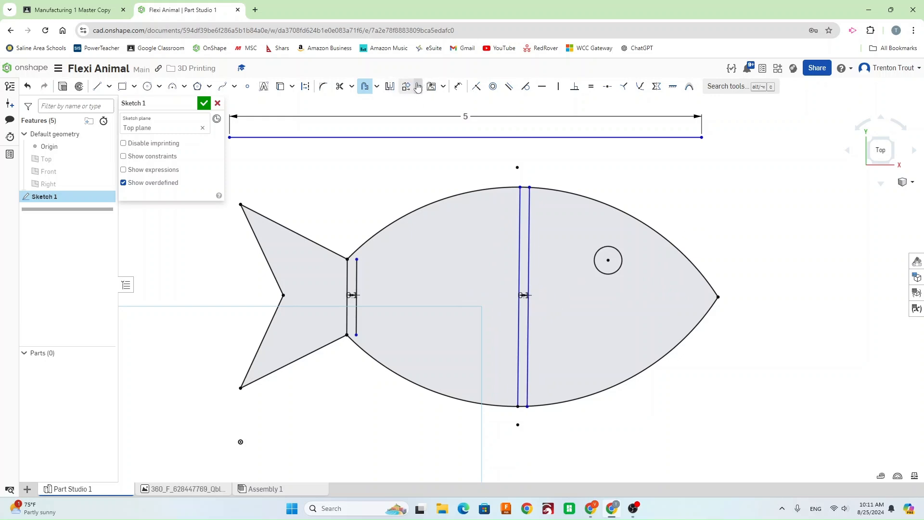
left_click(364, 86)
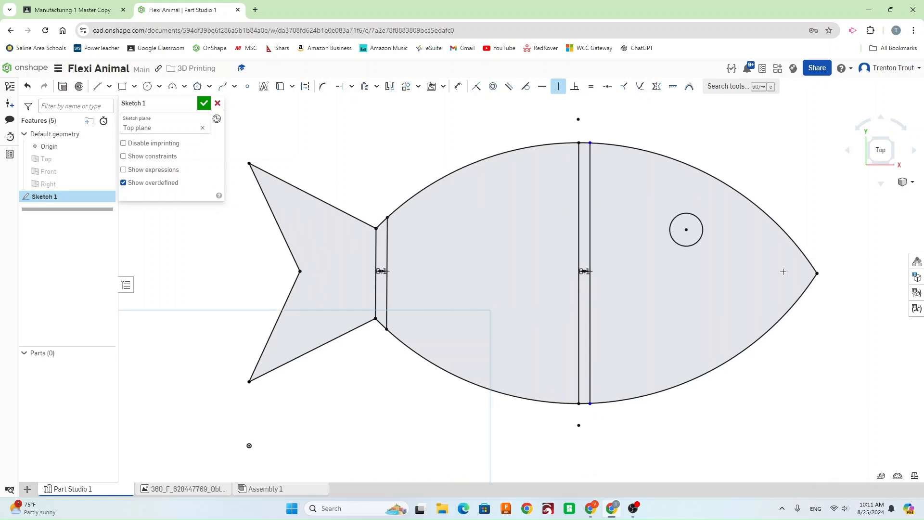
mouse_move(418, 146)
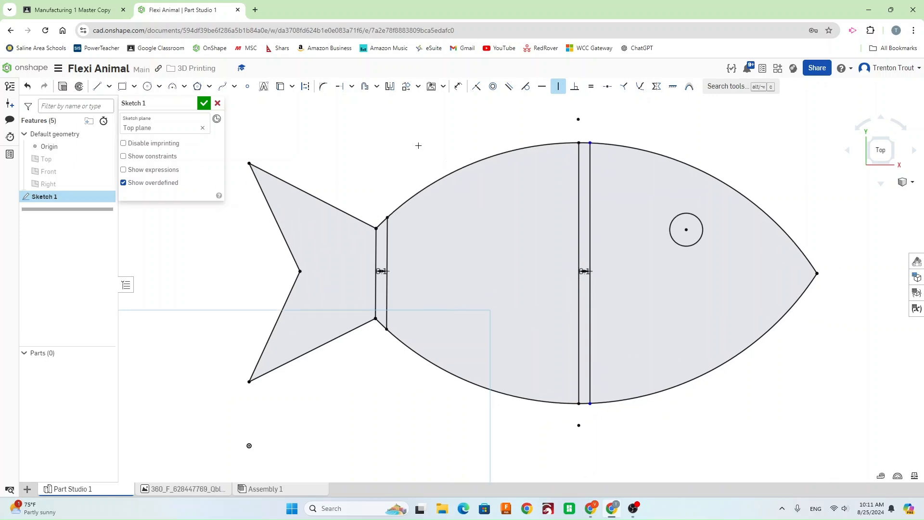
- Draw centre-point rectangle tabs across both cuts, the mid-body tab 0.3 in tall
left_click(133, 86)
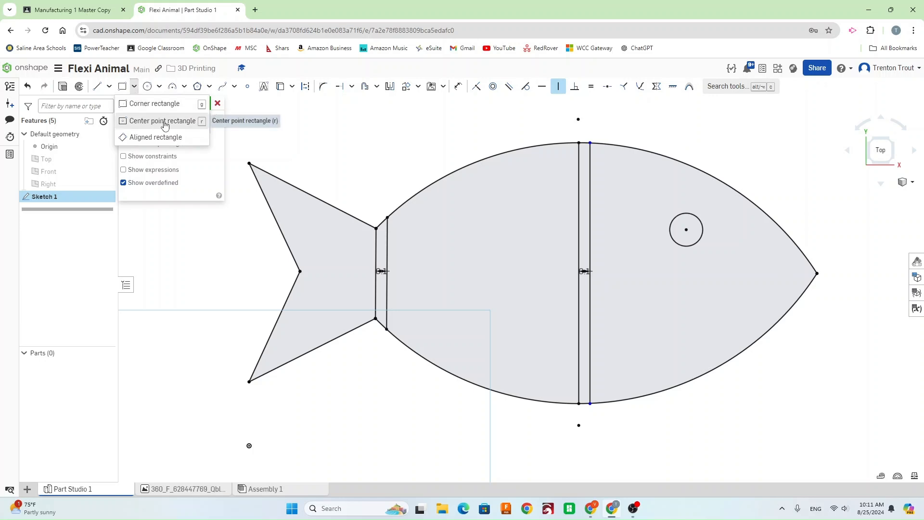
mouse_move(163, 125)
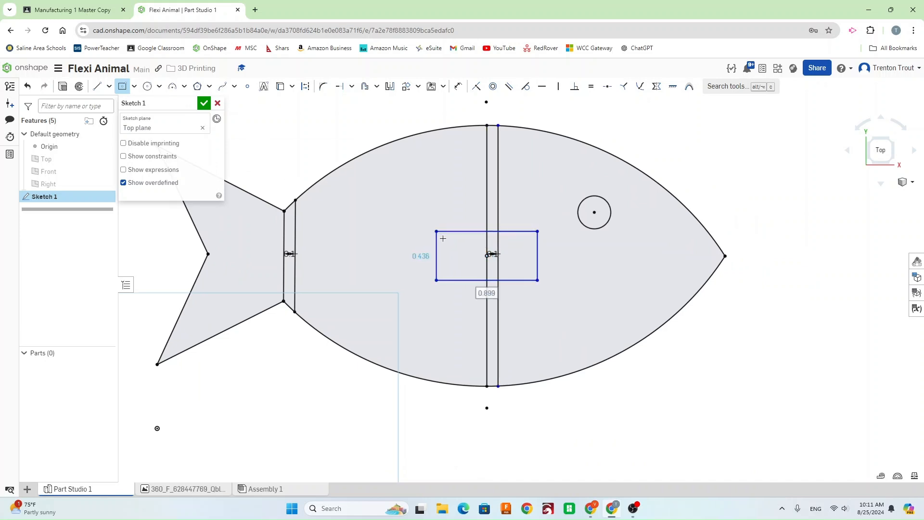
left_click(295, 254)
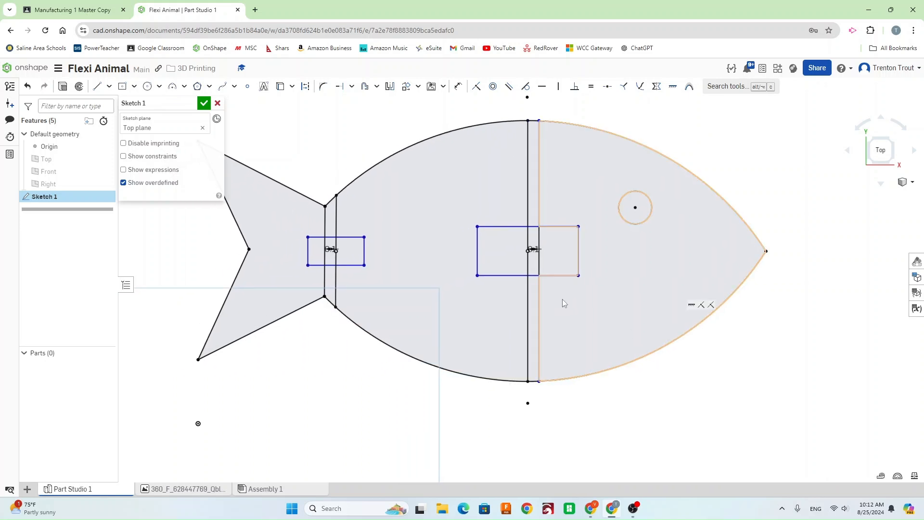
left_click(457, 85)
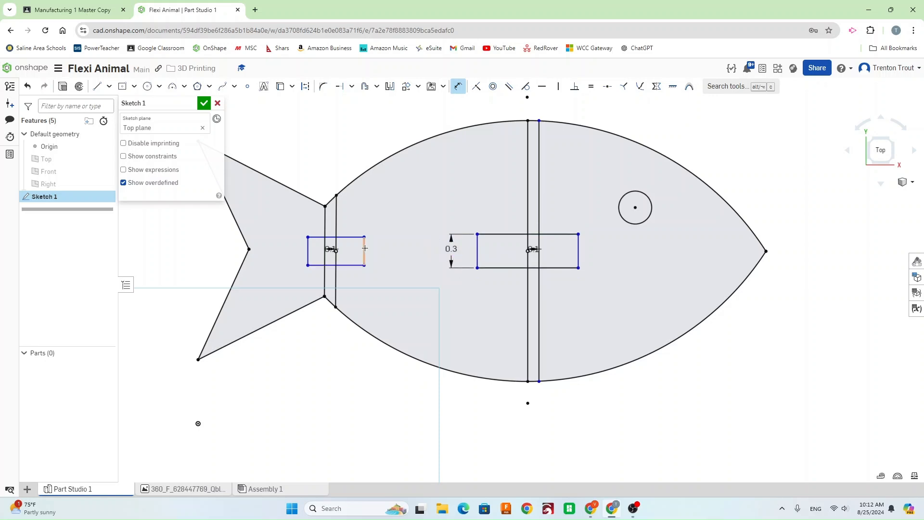
- Dimension the tail joint tab to 0.7 in wide by 0.3 in tall
left_click(381, 251)
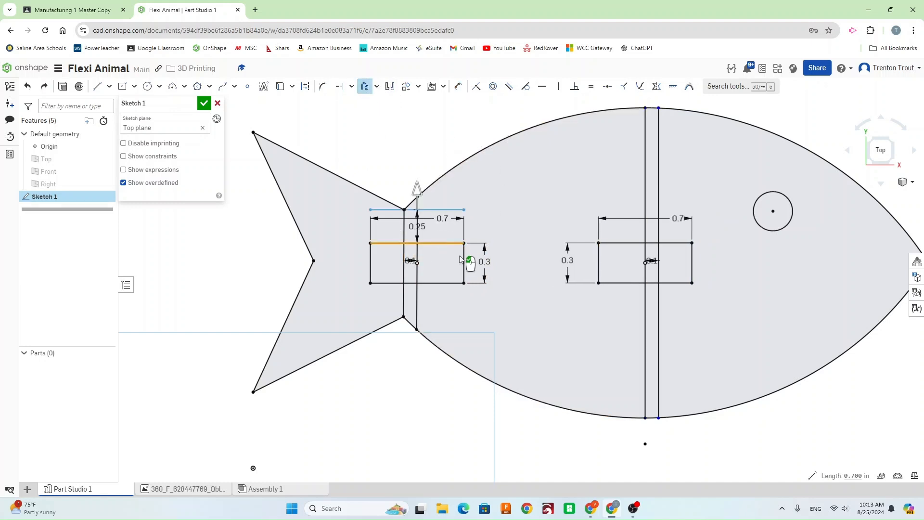
- Offset both tab rectangles outward by 0.03 in for clearance
left_click(370, 262)
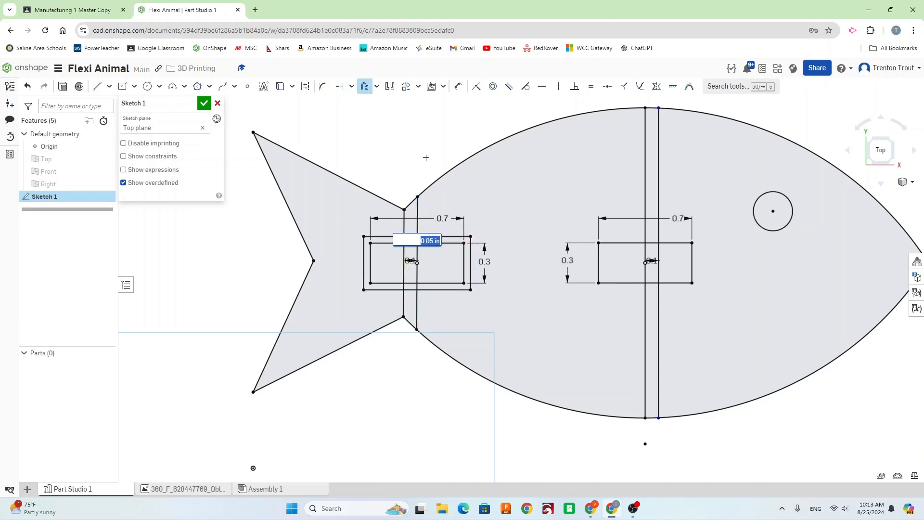
type("3")
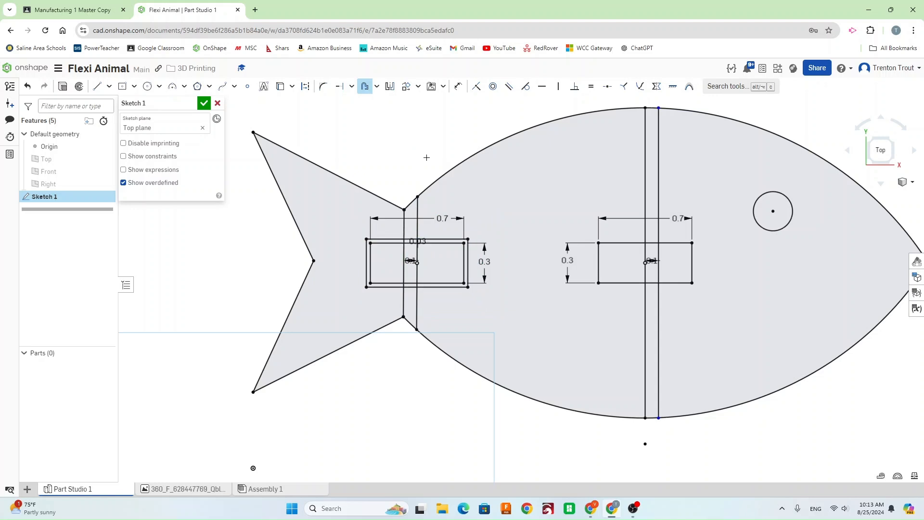
left_click(644, 244)
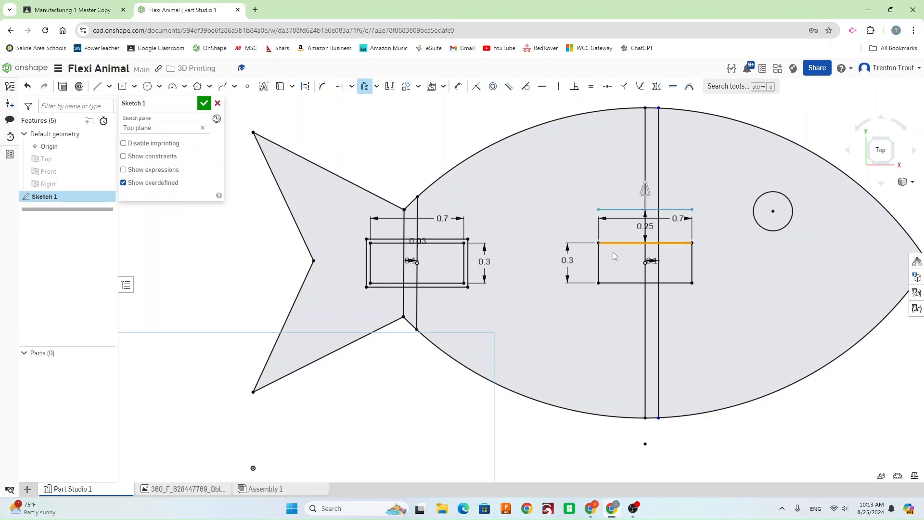
left_click(692, 261)
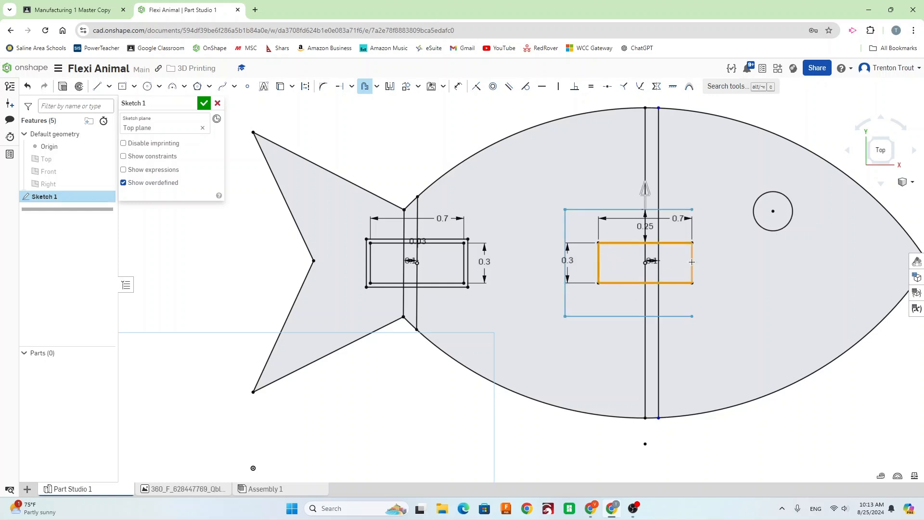
double_click(645, 226)
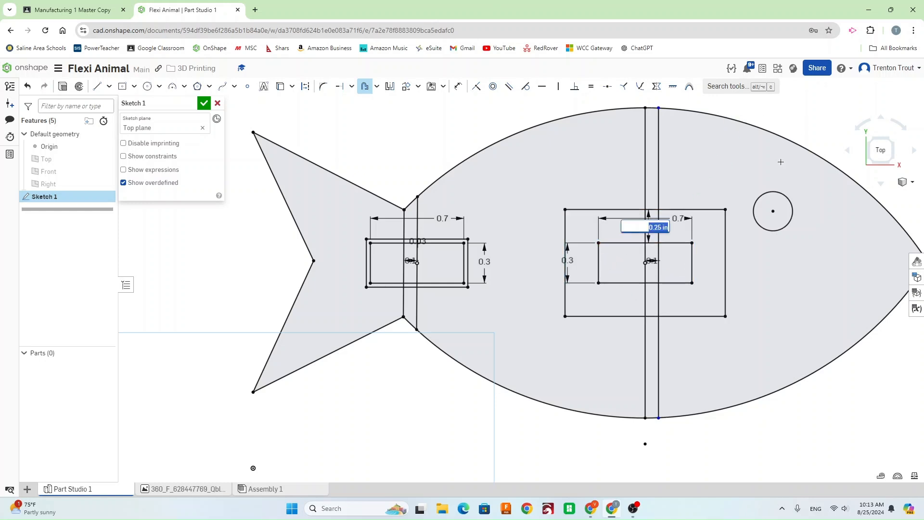
type("0.03")
key("Return")
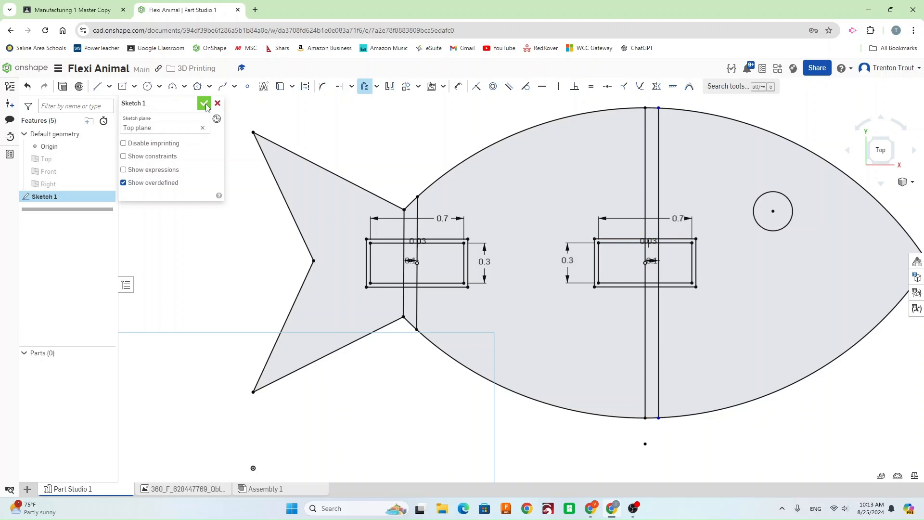
- Extrude the tail, middle and head regions with tabs 0.375 in thick as three parts
left_click(203, 103)
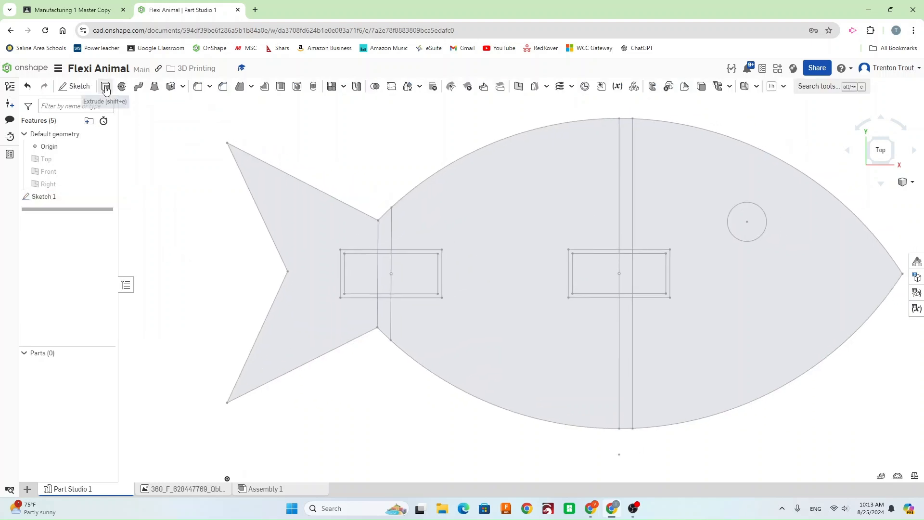
left_click(105, 86)
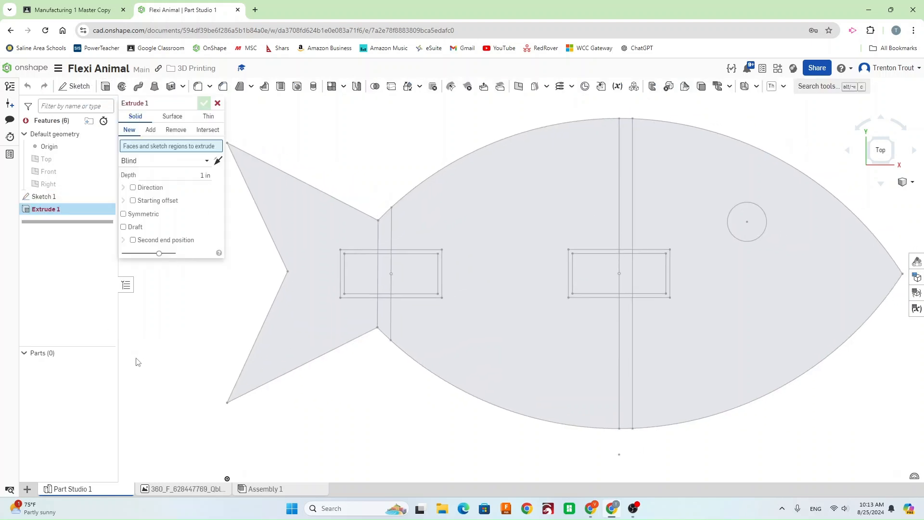
left_click(419, 275)
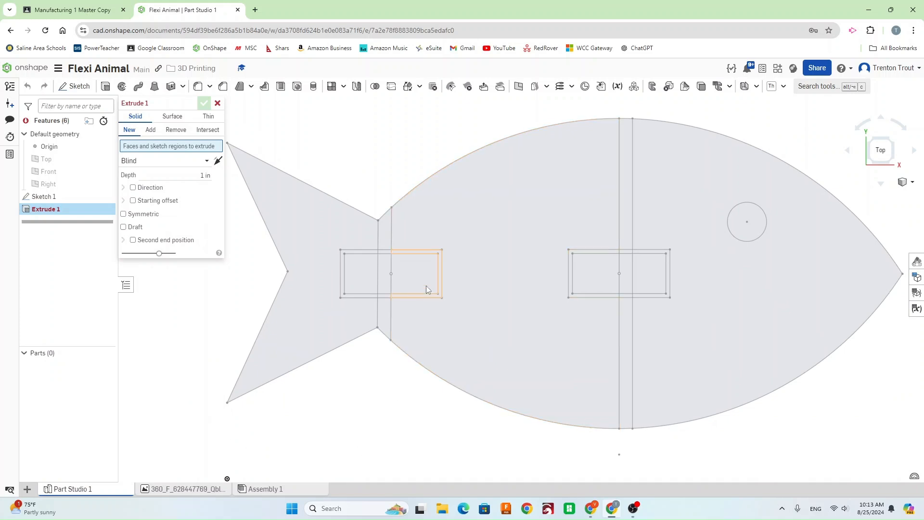
left_click(531, 243)
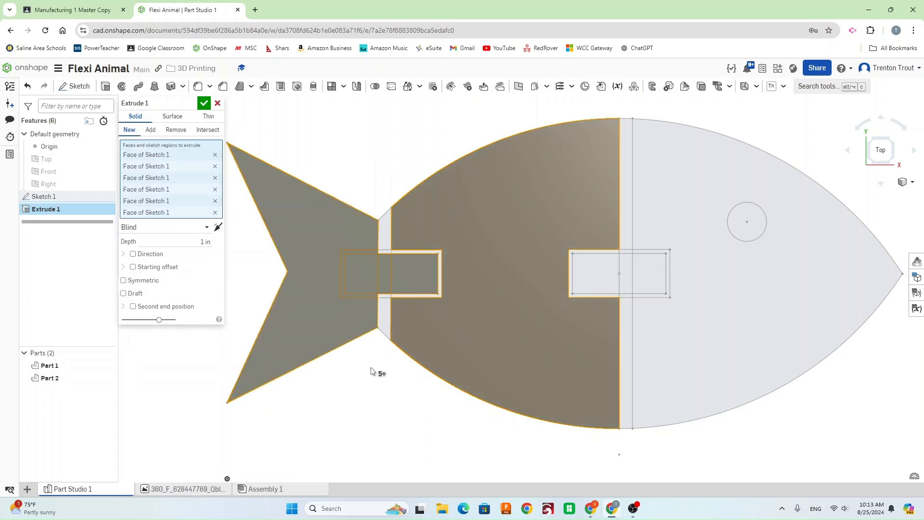
mouse_move(328, 447)
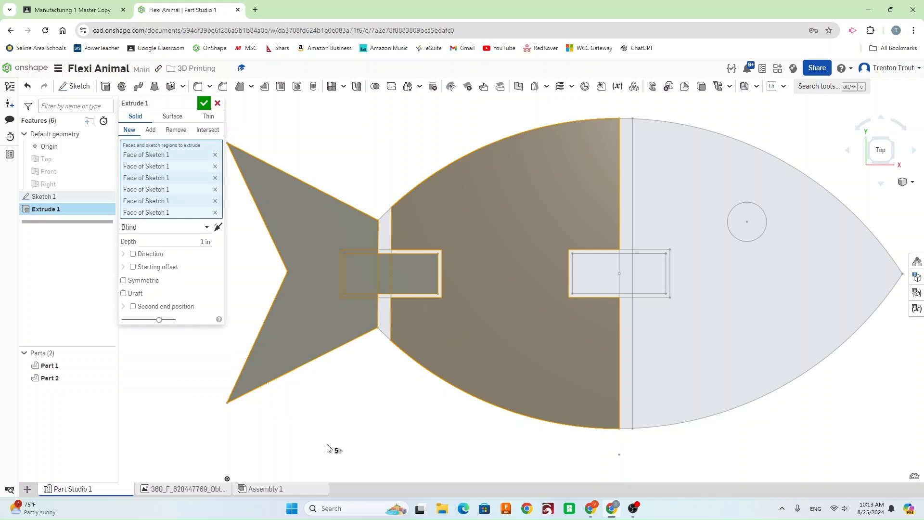
mouse_move(447, 260)
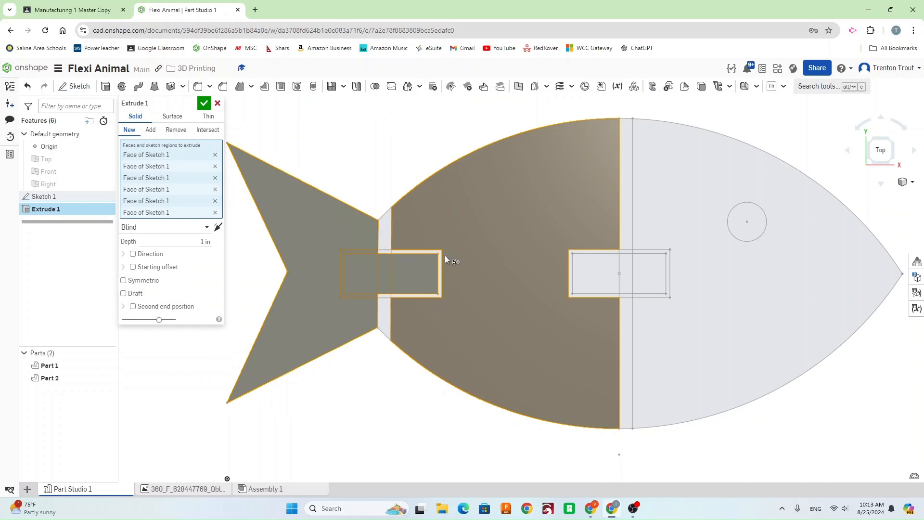
mouse_move(378, 264)
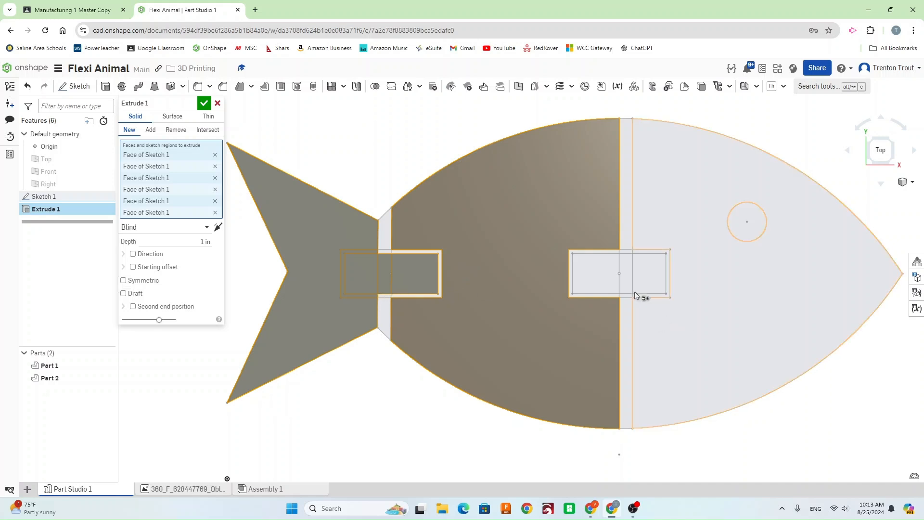
left_click(595, 272)
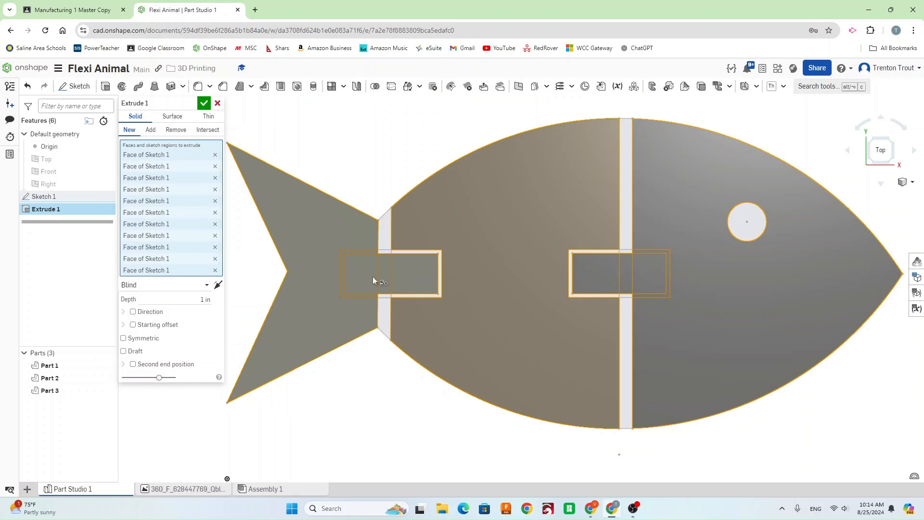
mouse_move(437, 258)
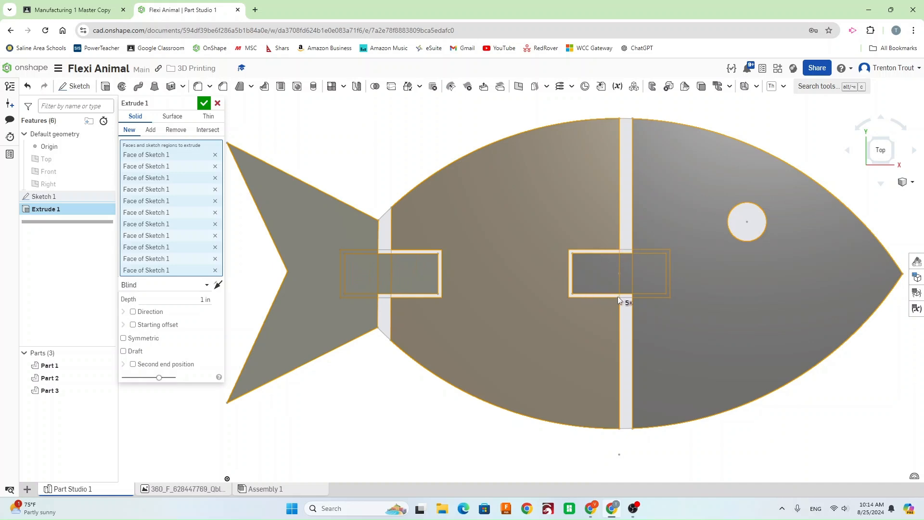
mouse_move(242, 150)
type(".3756")
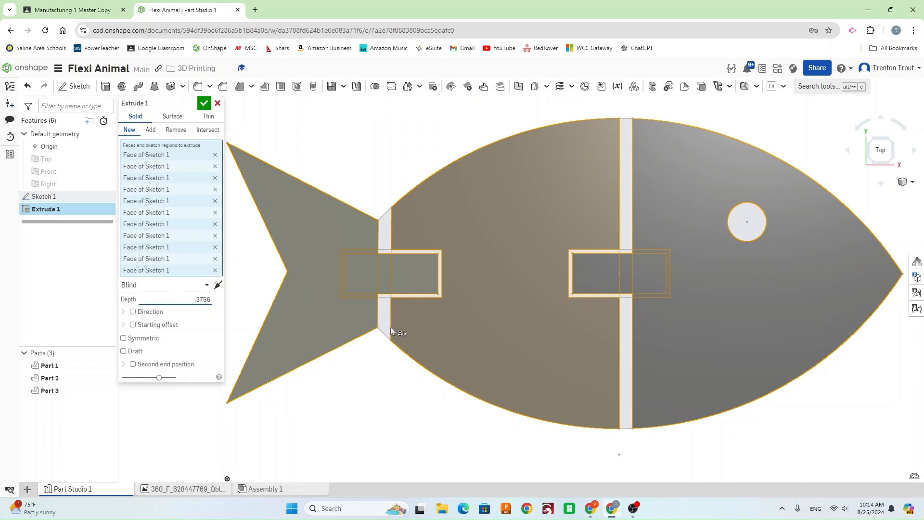
triple_click(199, 298)
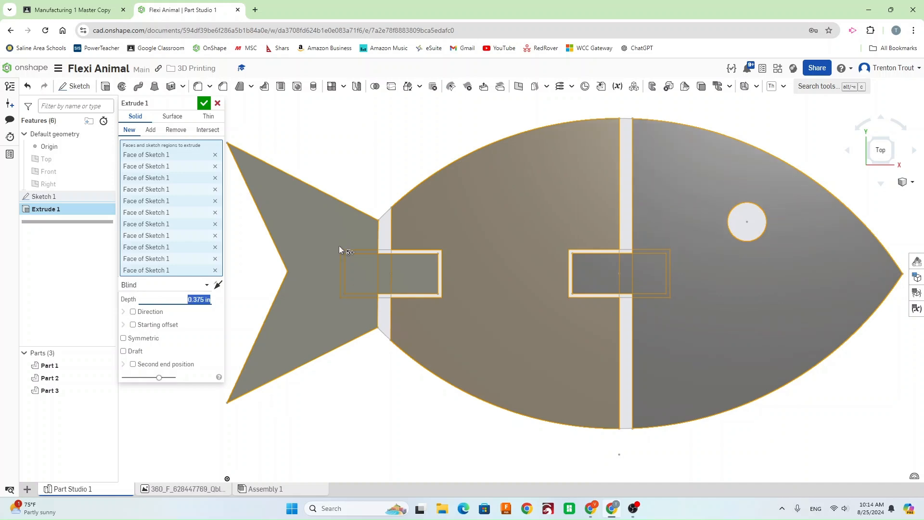
left_click(204, 103)
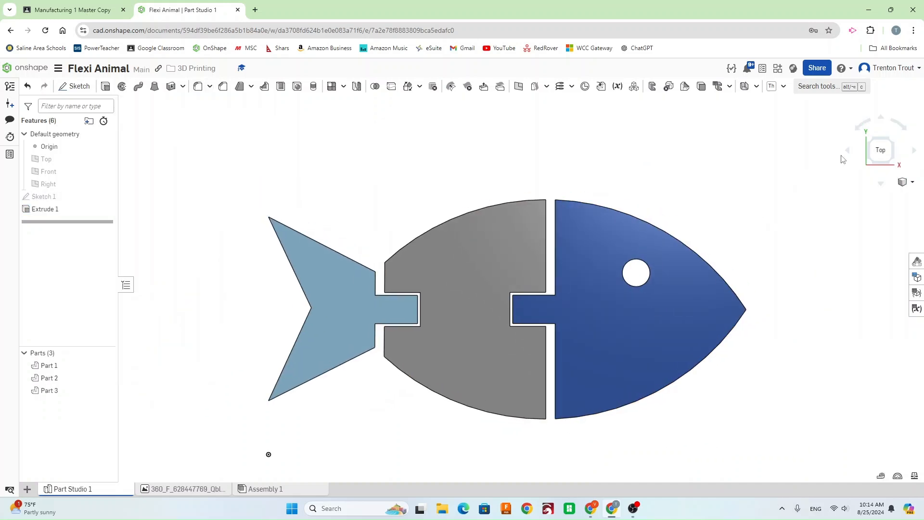
- Hide the tail and head parts, leaving only the middle body piece visible
left_click(336, 281)
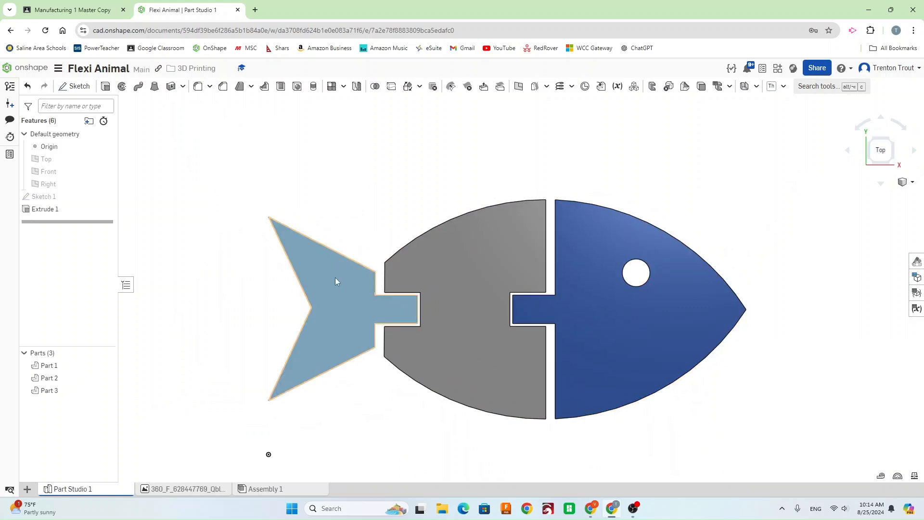
left_click(521, 343)
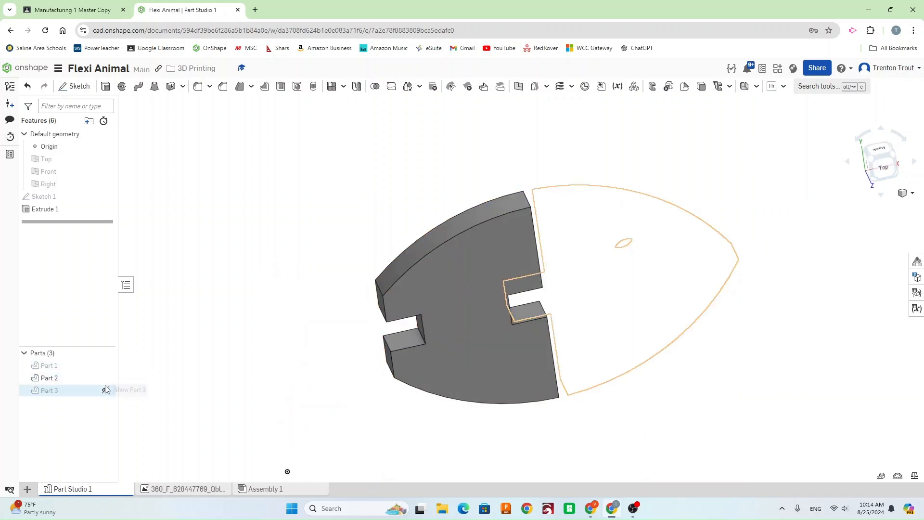
- Sketch a 0.1 in peg circle on each tab face (Sketch 2 and Sketch 3)
left_click(78, 85)
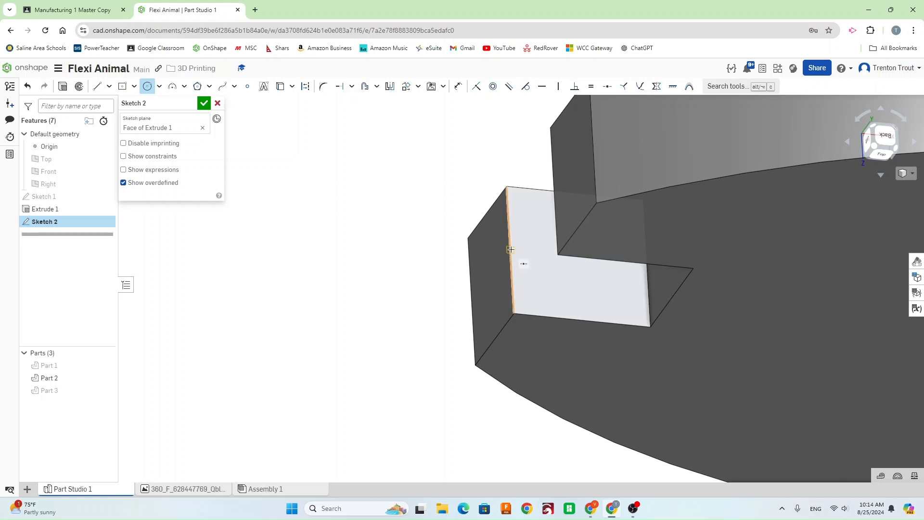
mouse_move(574, 268)
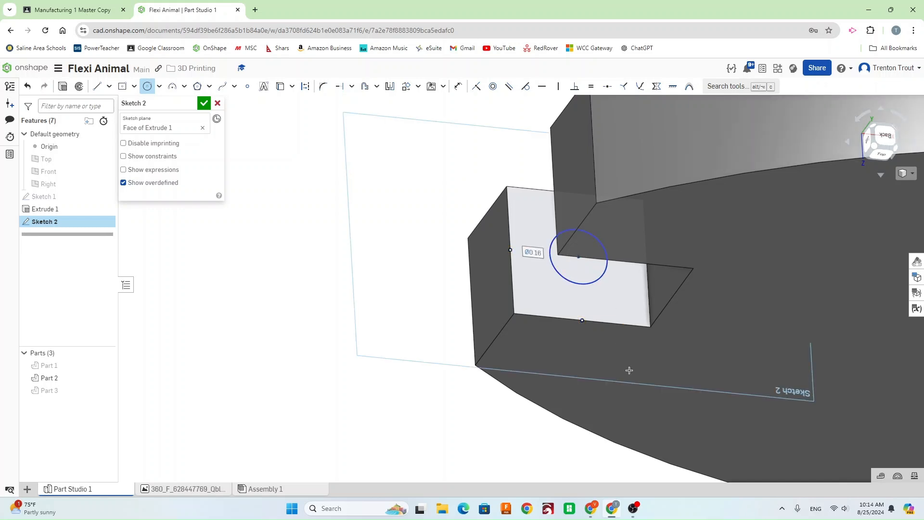
left_click(533, 252)
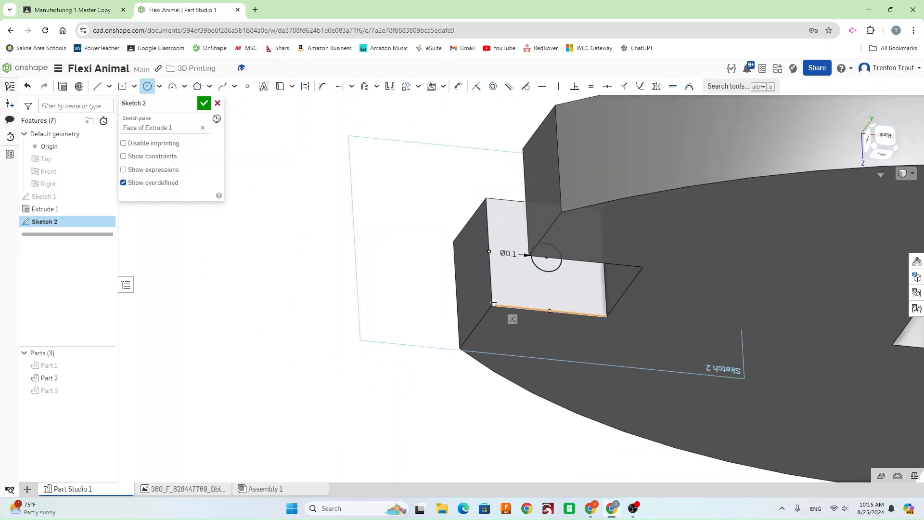
left_click(203, 103)
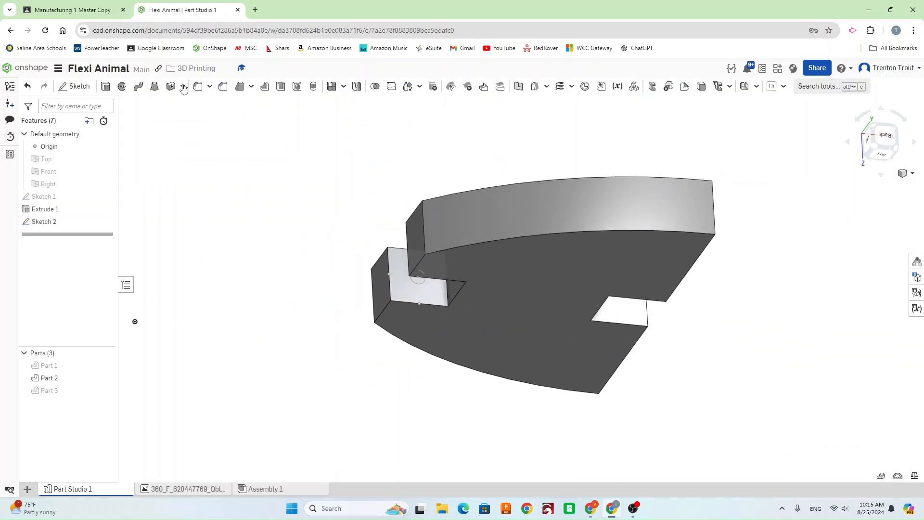
left_click(78, 85)
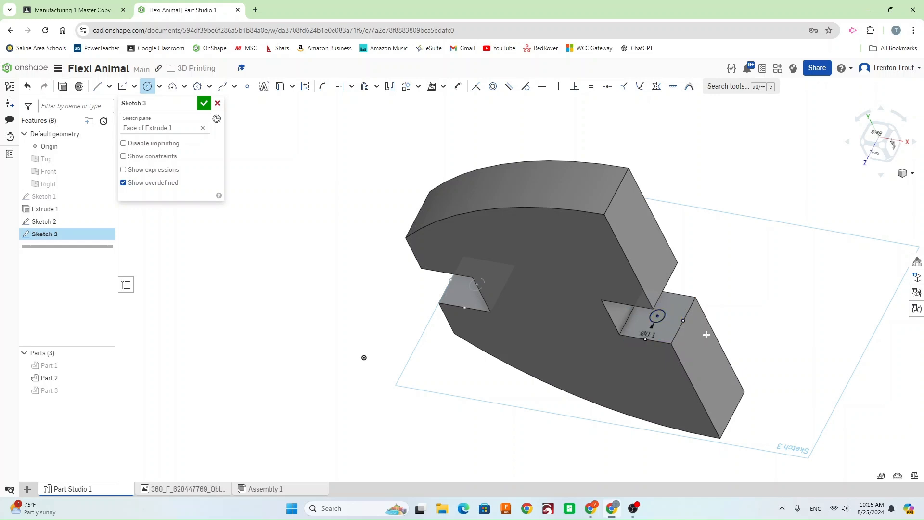
left_click(203, 103)
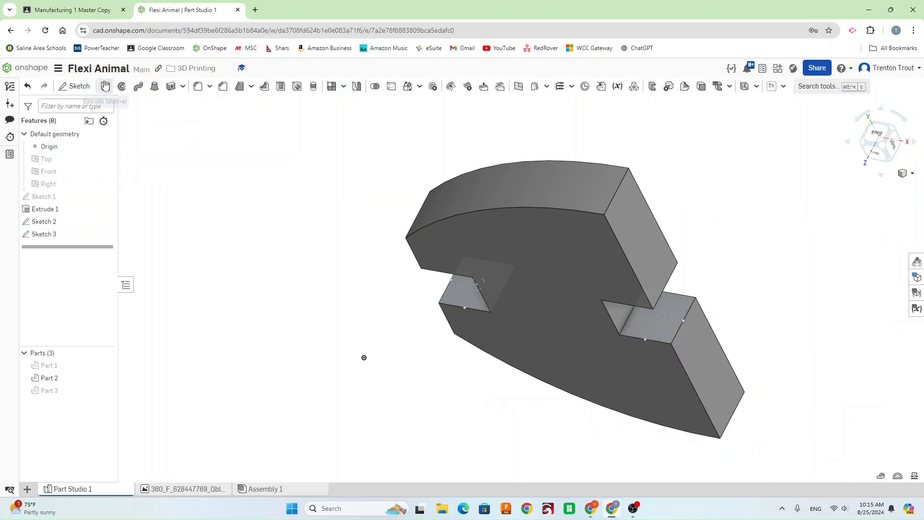
- Extrude both peg circles as Add into Part 2 to form the pins
left_click(105, 86)
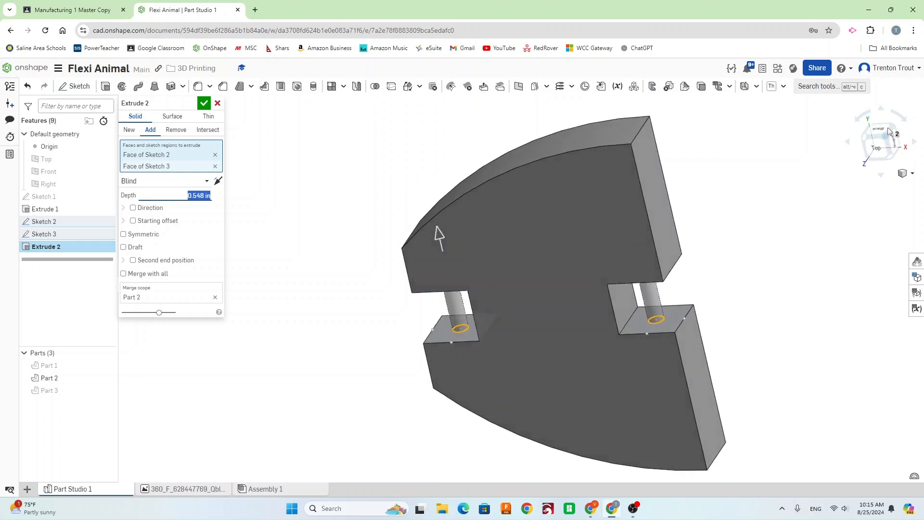
left_click(204, 103)
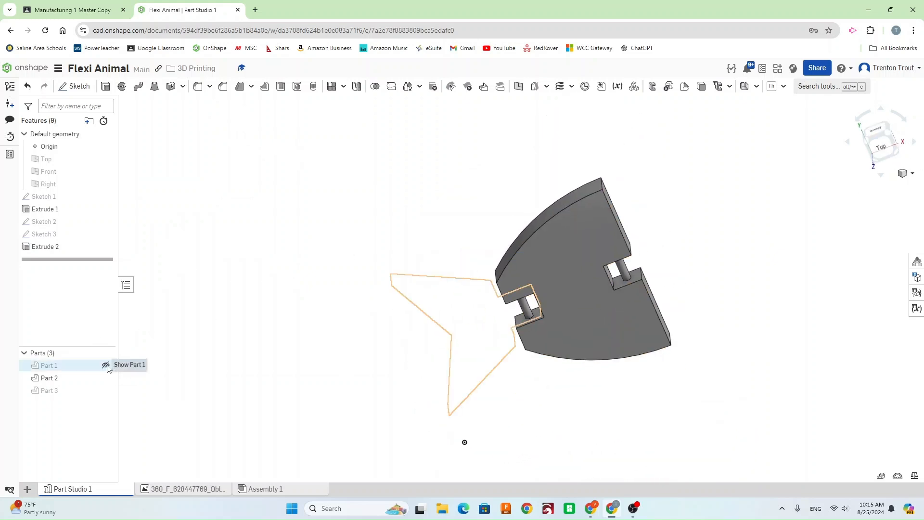
- Unhide the tail part and sketch a clearance ring around its peg (Sketch 4)
left_click(105, 365)
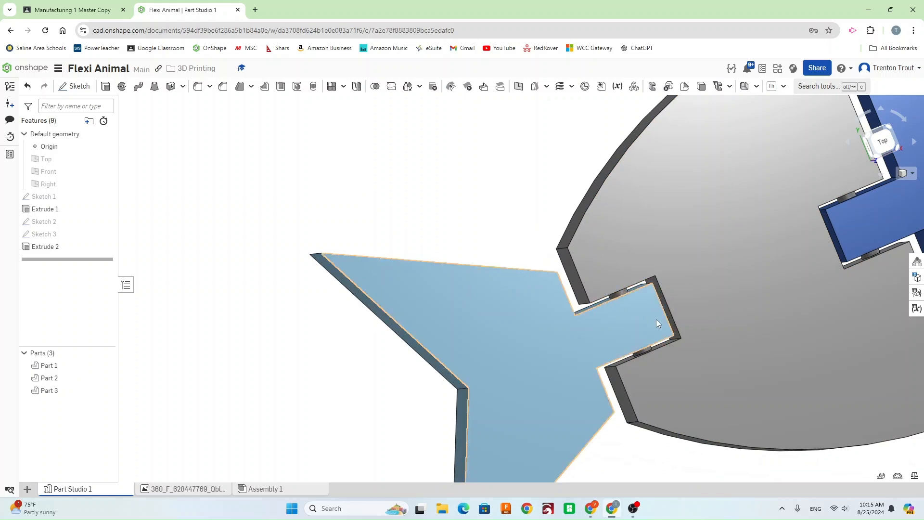
mouse_move(631, 303)
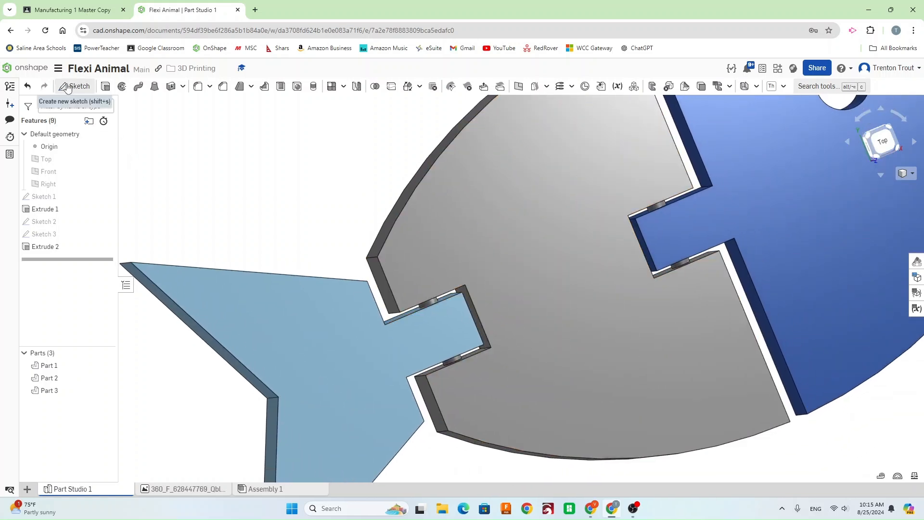
left_click(75, 86)
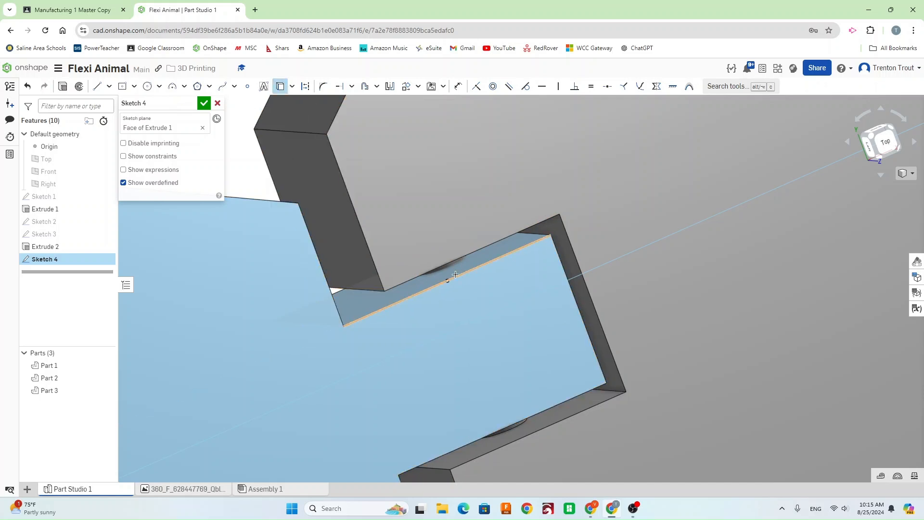
left_click(454, 275)
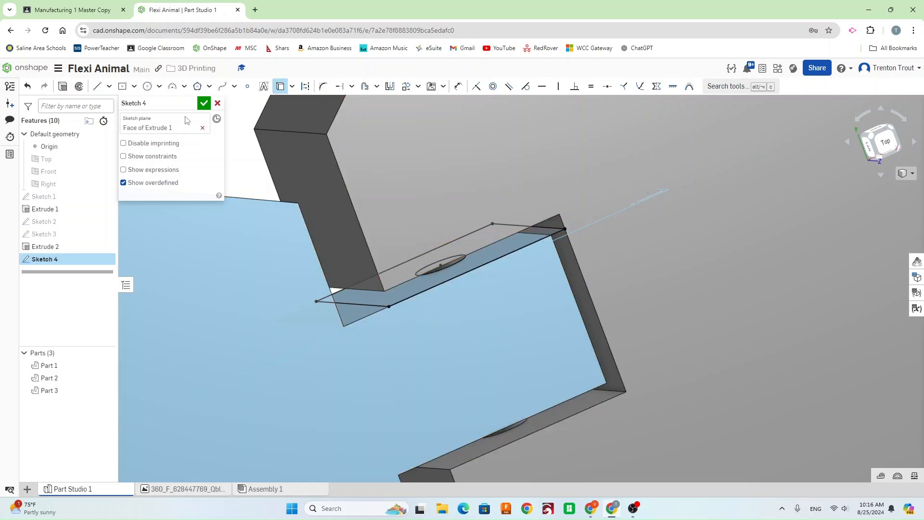
mouse_move(382, 96)
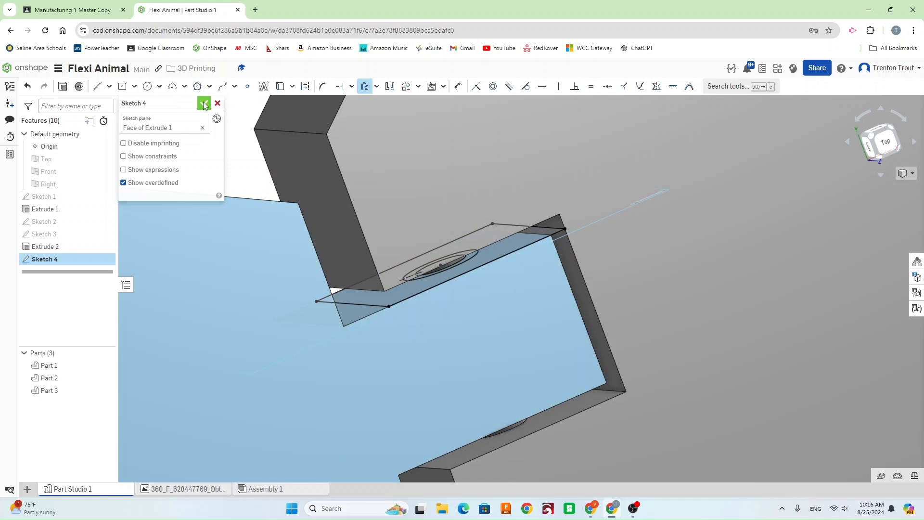
left_click(205, 103)
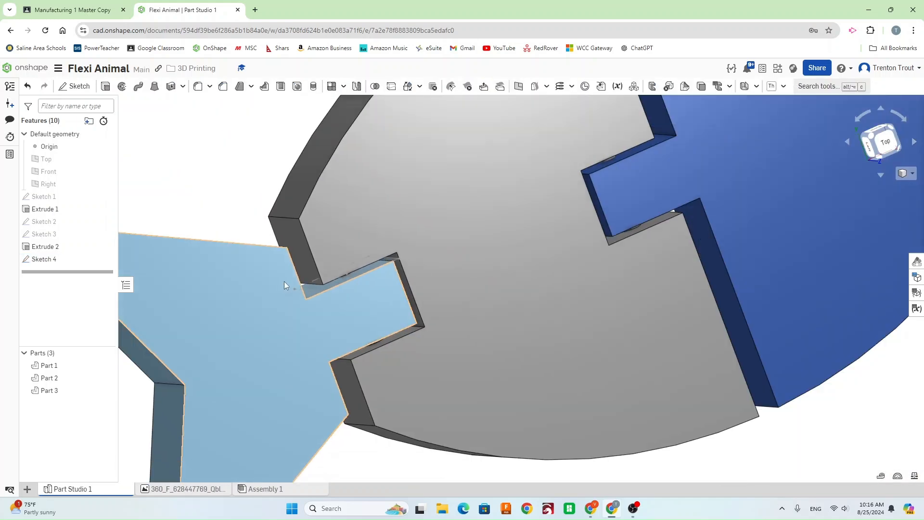
- Start Sketch 5 on the head tab face with the Offset tool for its clearance ring
left_click(75, 85)
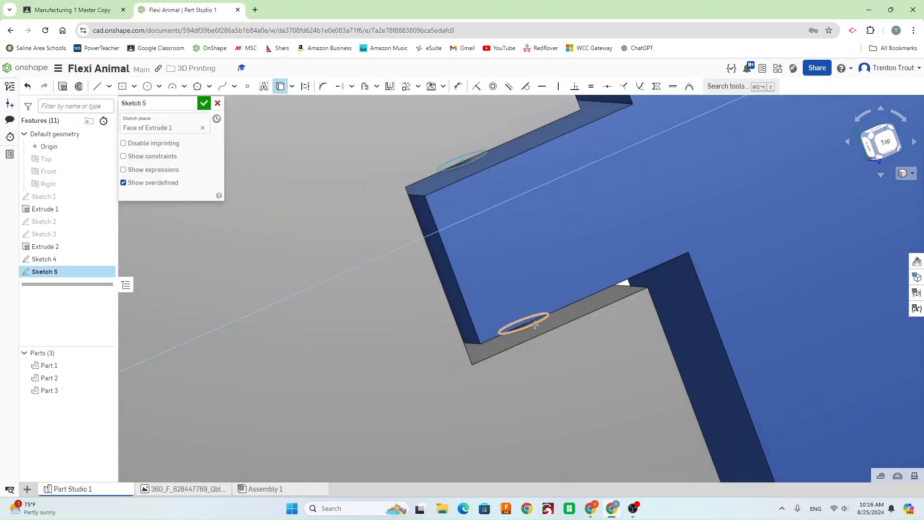
mouse_move(323, 86)
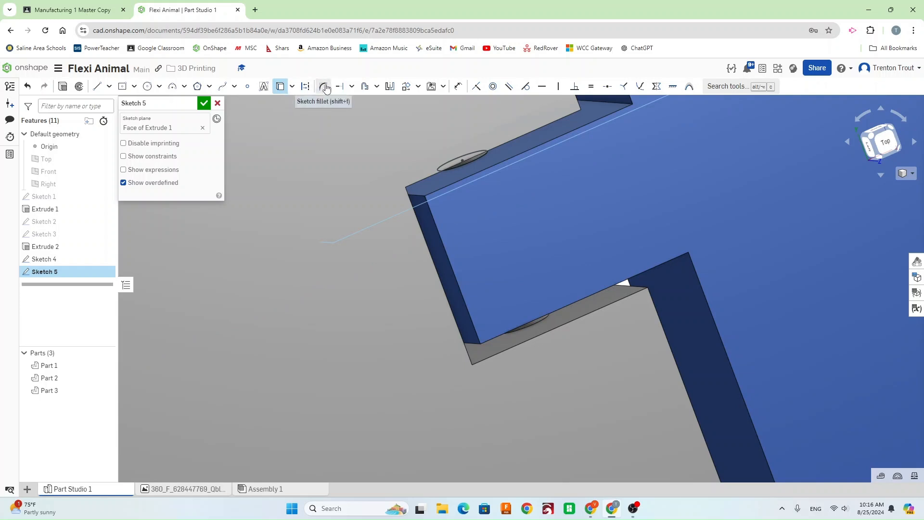
mouse_move(364, 87)
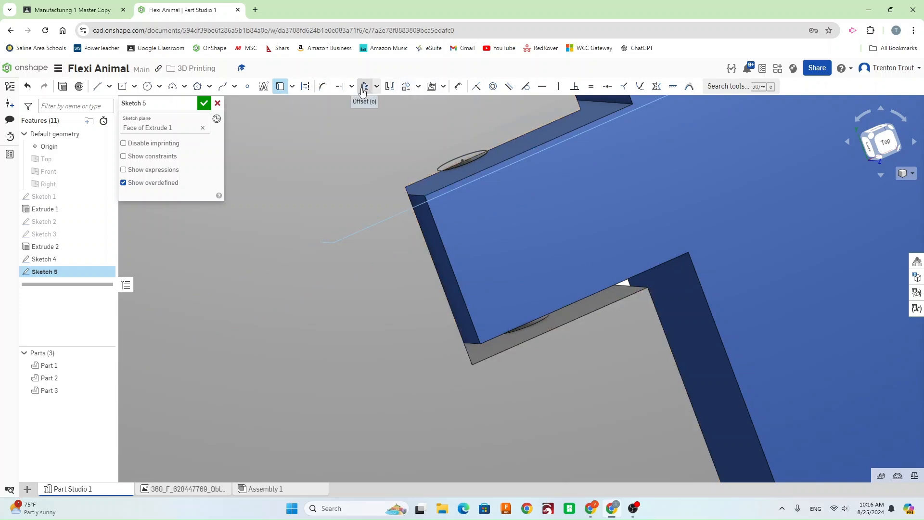
left_click(364, 86)
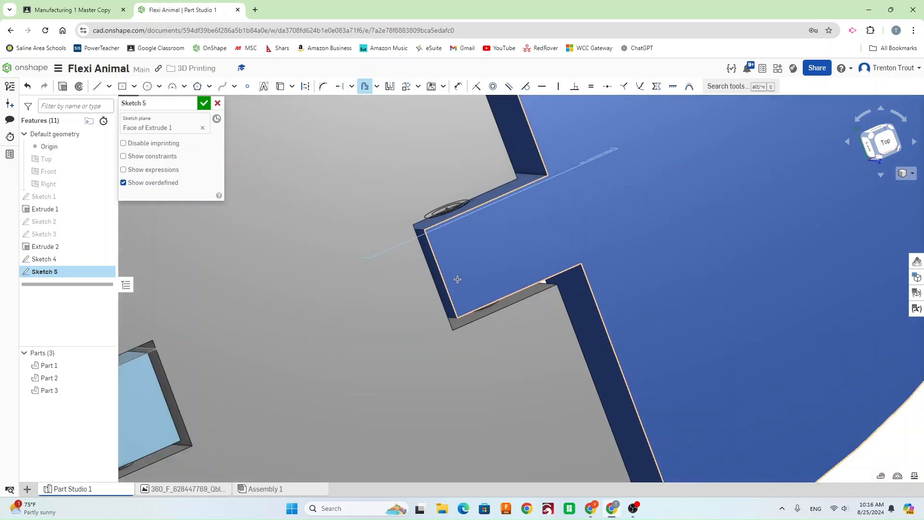
- Extrude the clearance rings as Remove through Part 1 and Part 3 to cut the peg holes
left_click(204, 103)
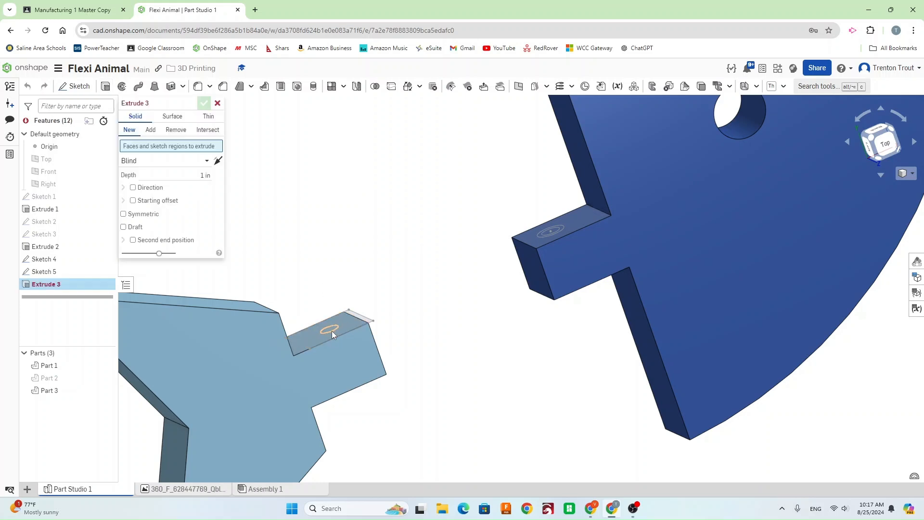
left_click(329, 331)
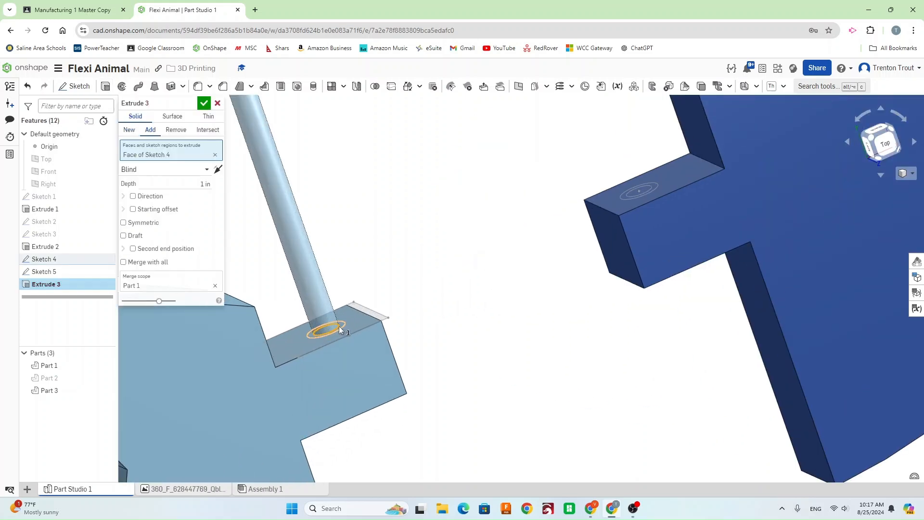
left_click(636, 192)
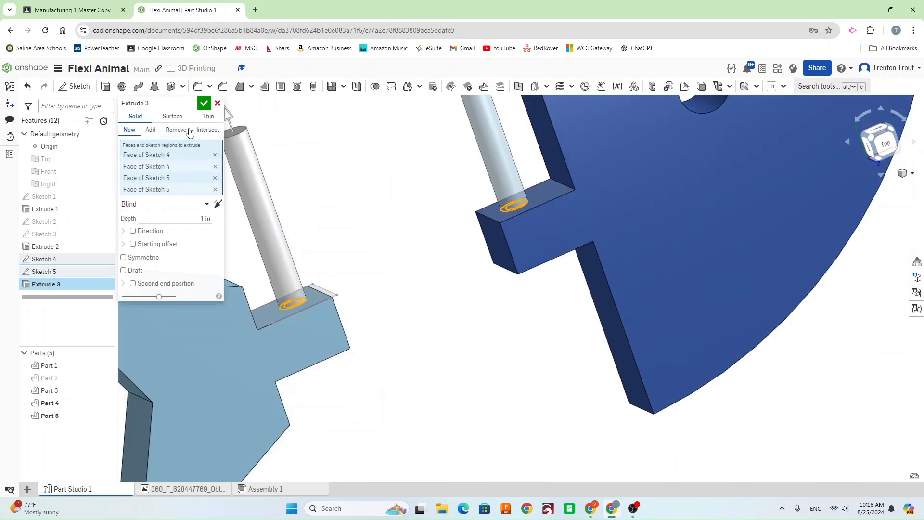
left_click(176, 130)
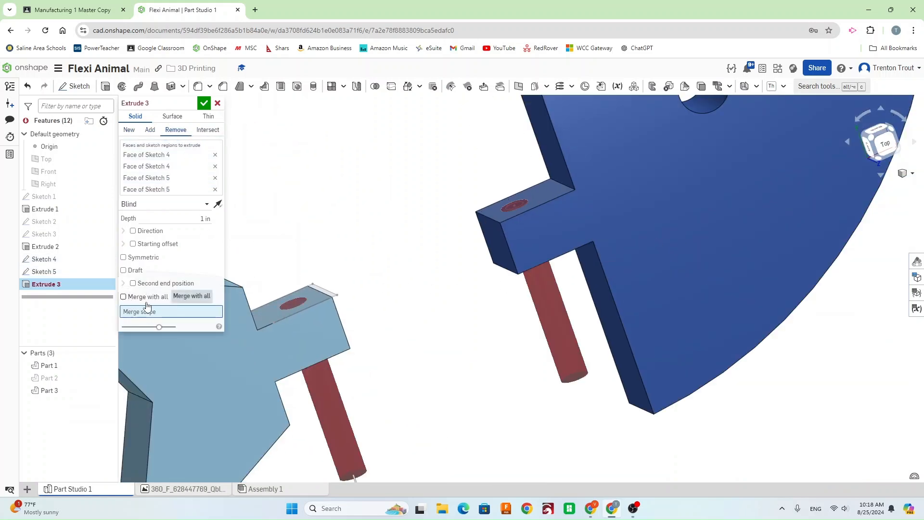
mouse_move(156, 311)
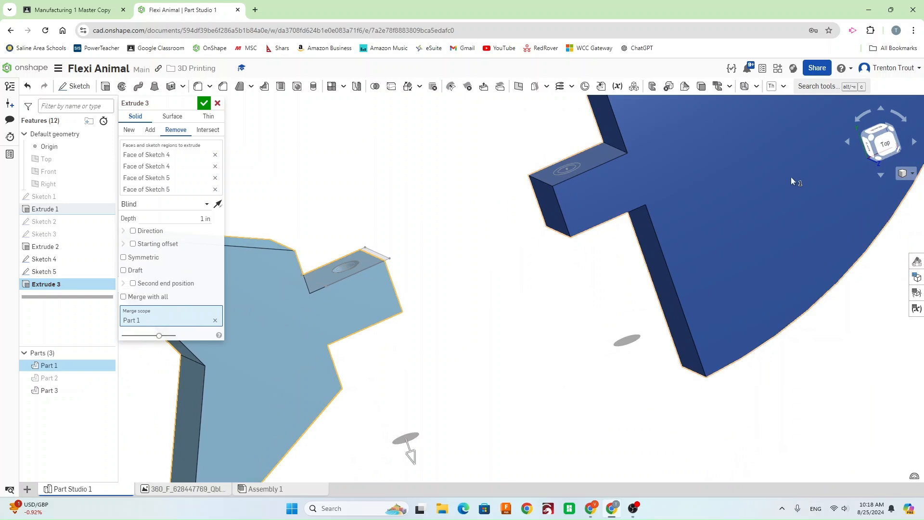
left_click(49, 390)
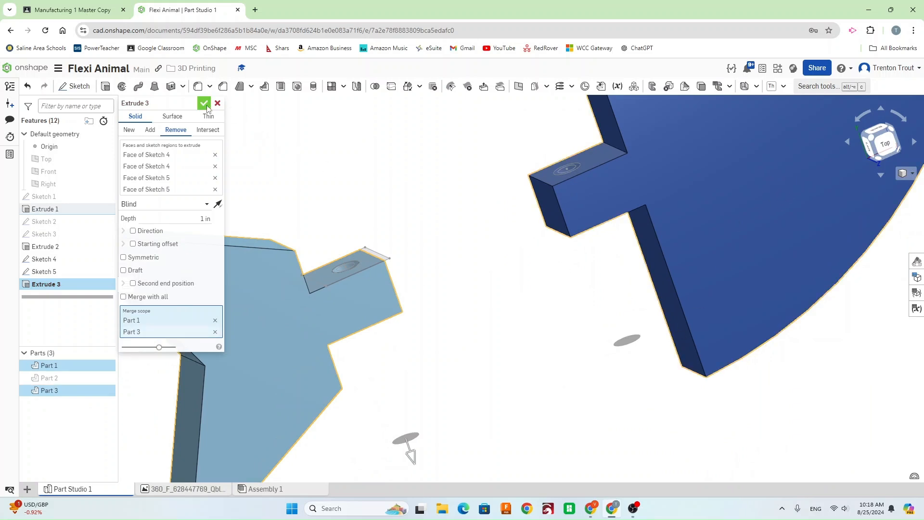
left_click(203, 103)
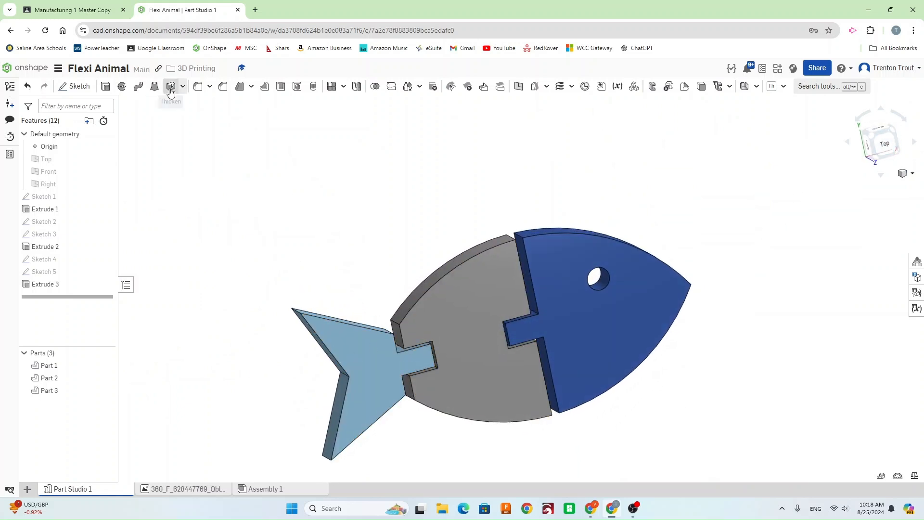
mouse_move(198, 86)
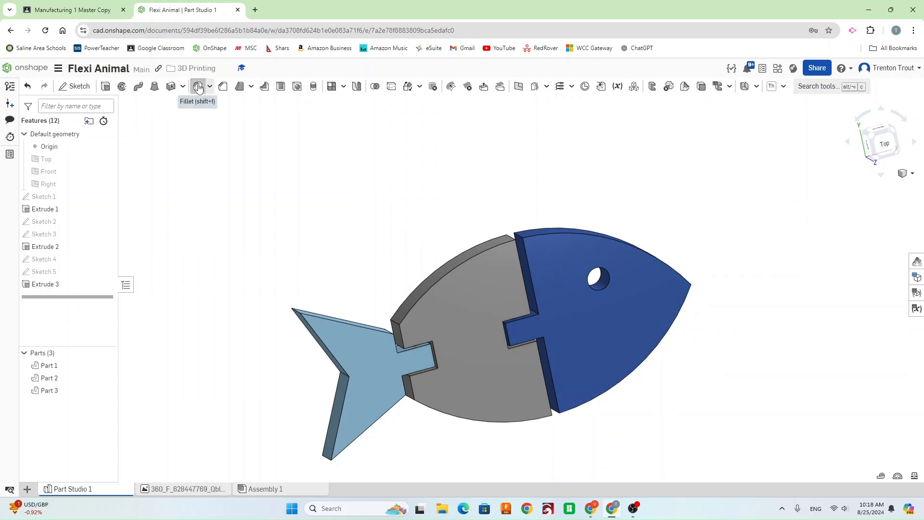
- Fillet the four tab corner edges at 0.2 in radius
left_click(197, 85)
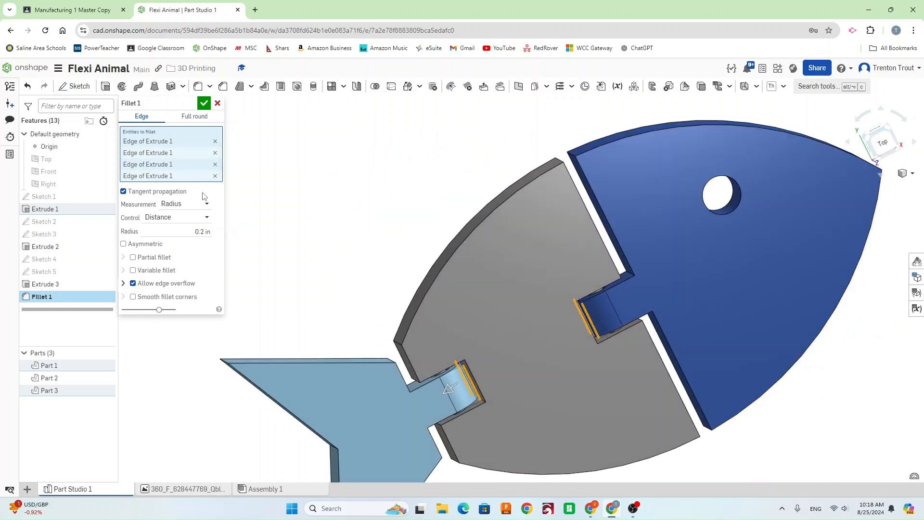
left_click(203, 103)
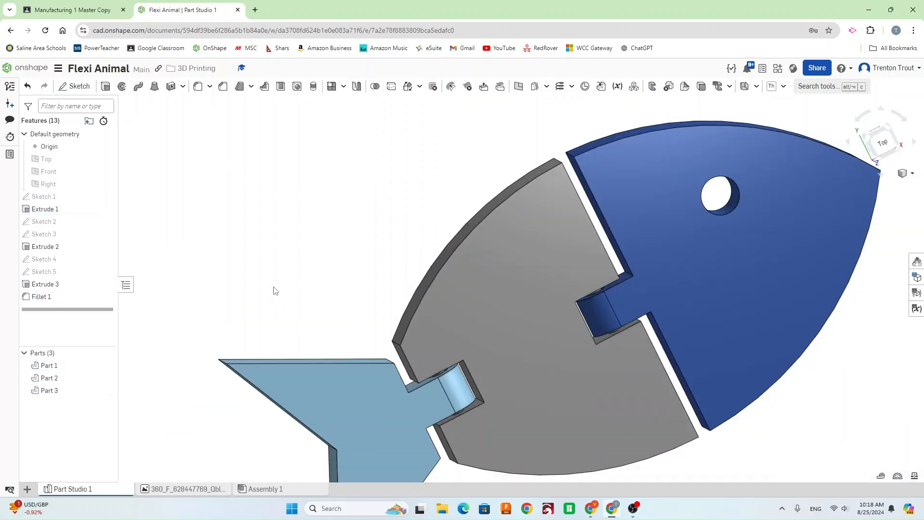